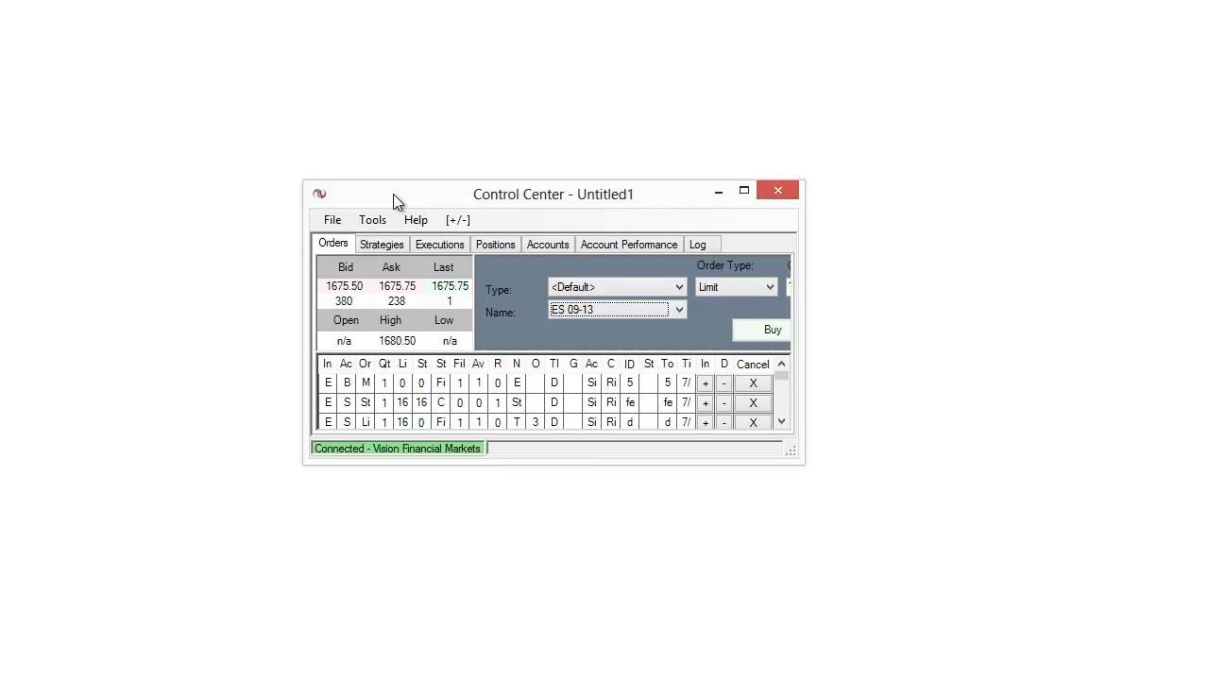
# Show the Tools menu of the Control Center with its management tools.
pyautogui.click(372, 220)
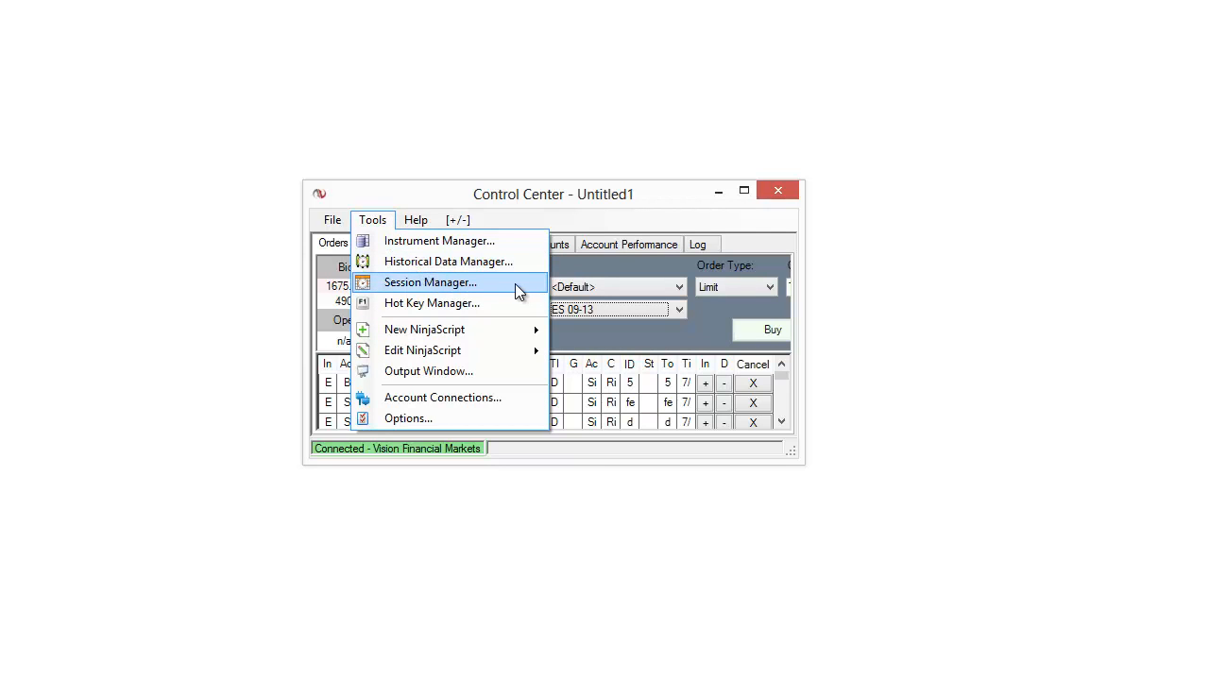
# Launch the Session Manager and scroll through the session template list.
pyautogui.click(430, 283)
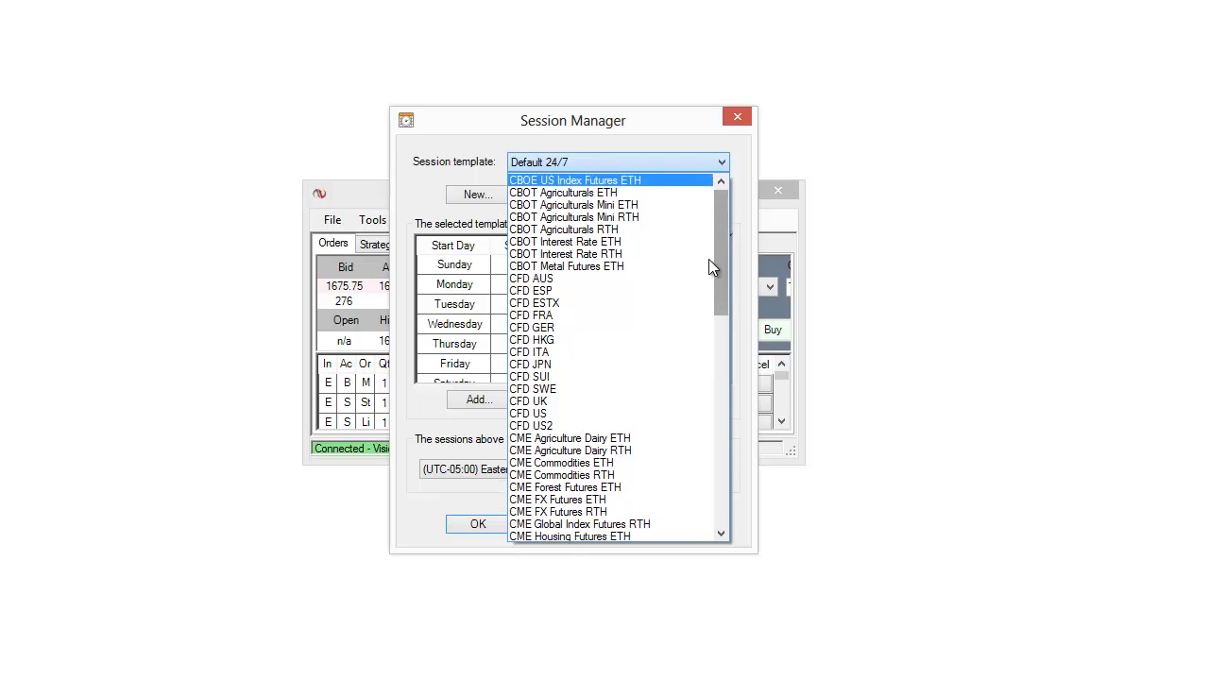
pyautogui.scroll(-3)
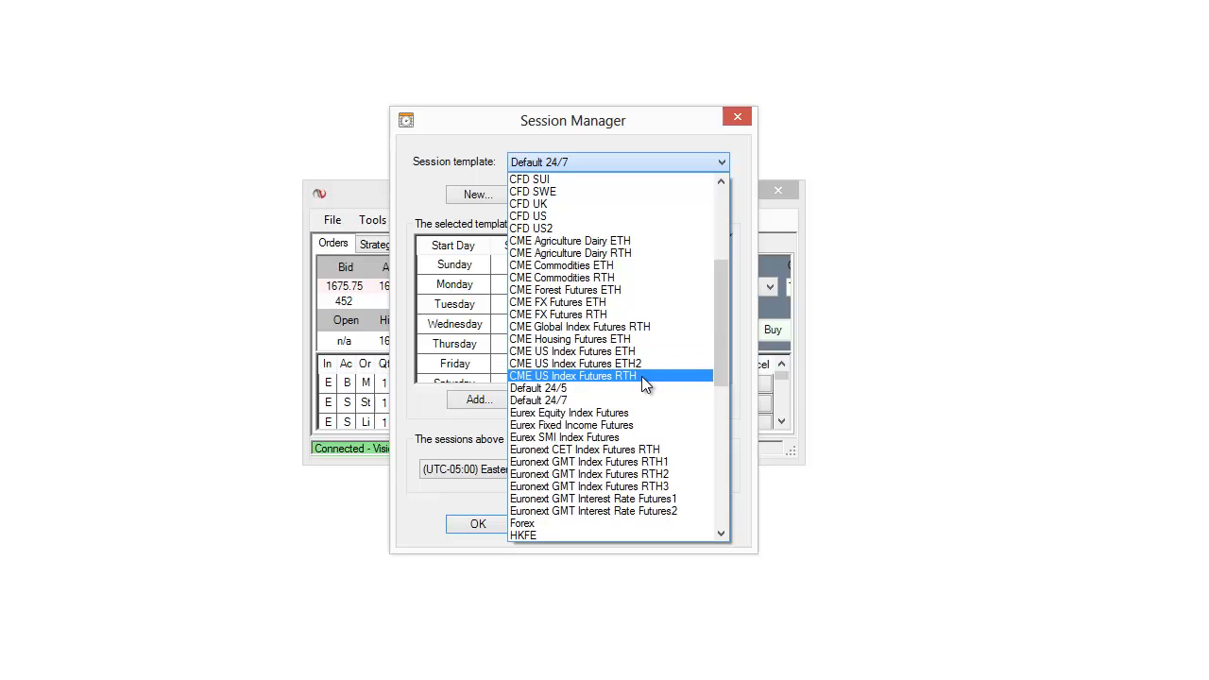
# Load the CME US Index Futures RTH template and review its 8:30 AM–3:15 PM weekday sessions.
pyautogui.click(574, 376)
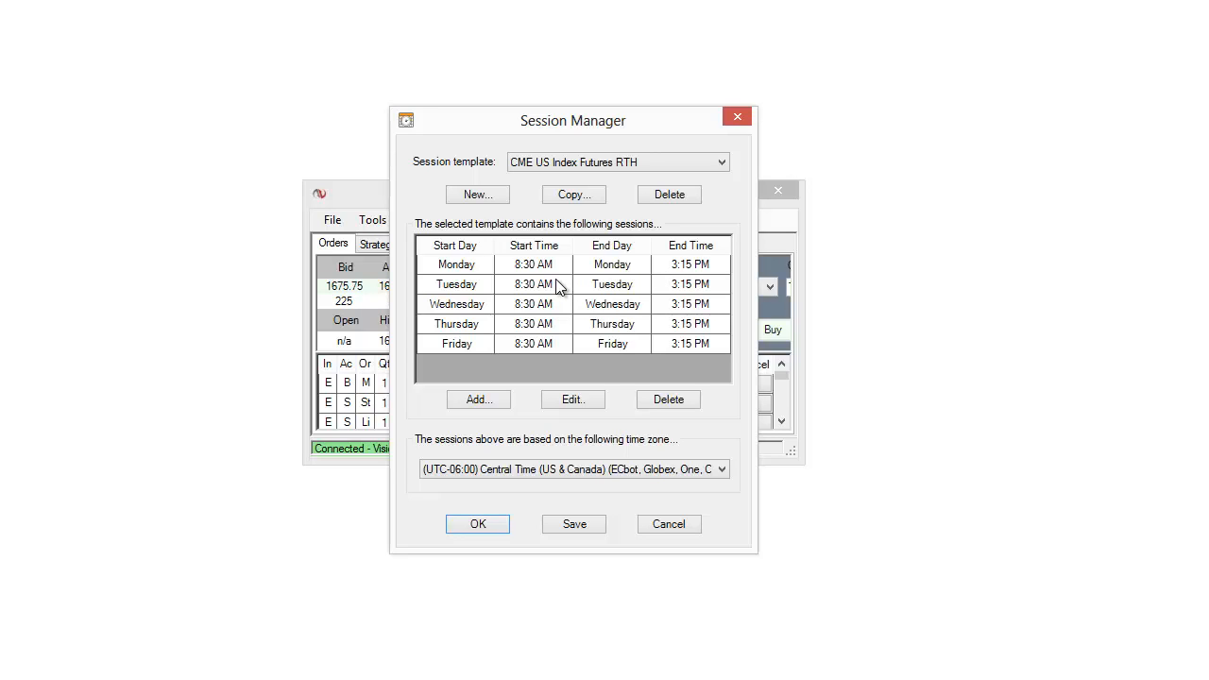
pyautogui.click(574, 469)
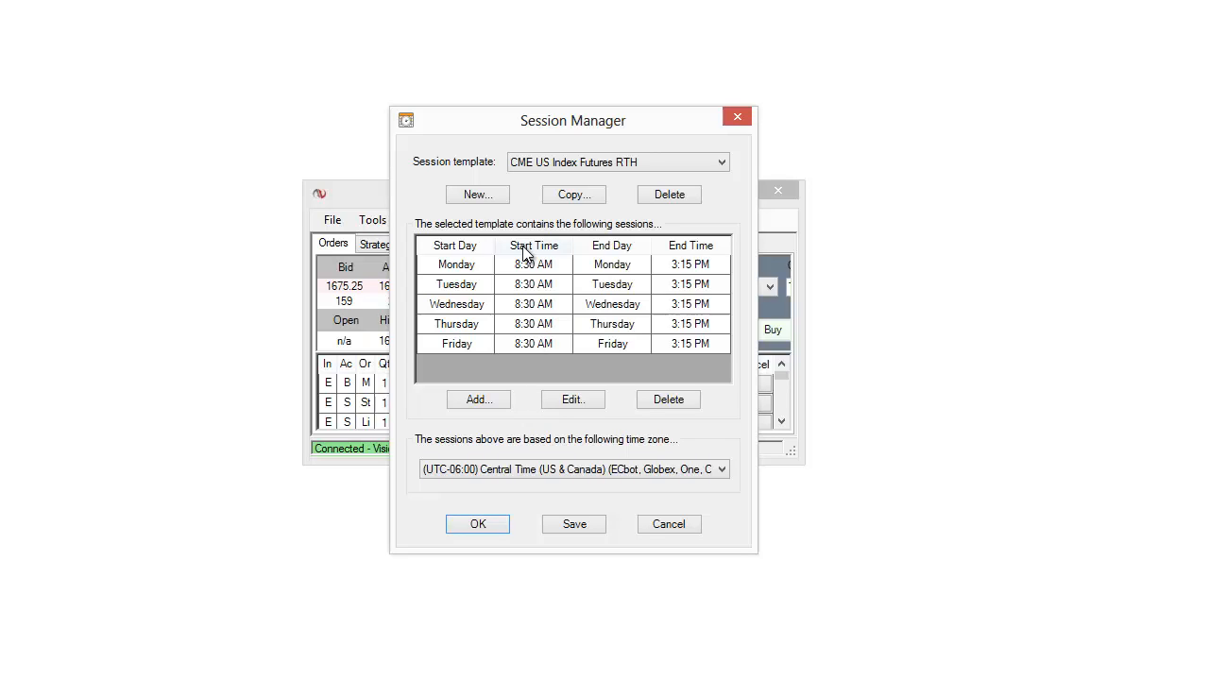
pyautogui.moveTo(702, 295)
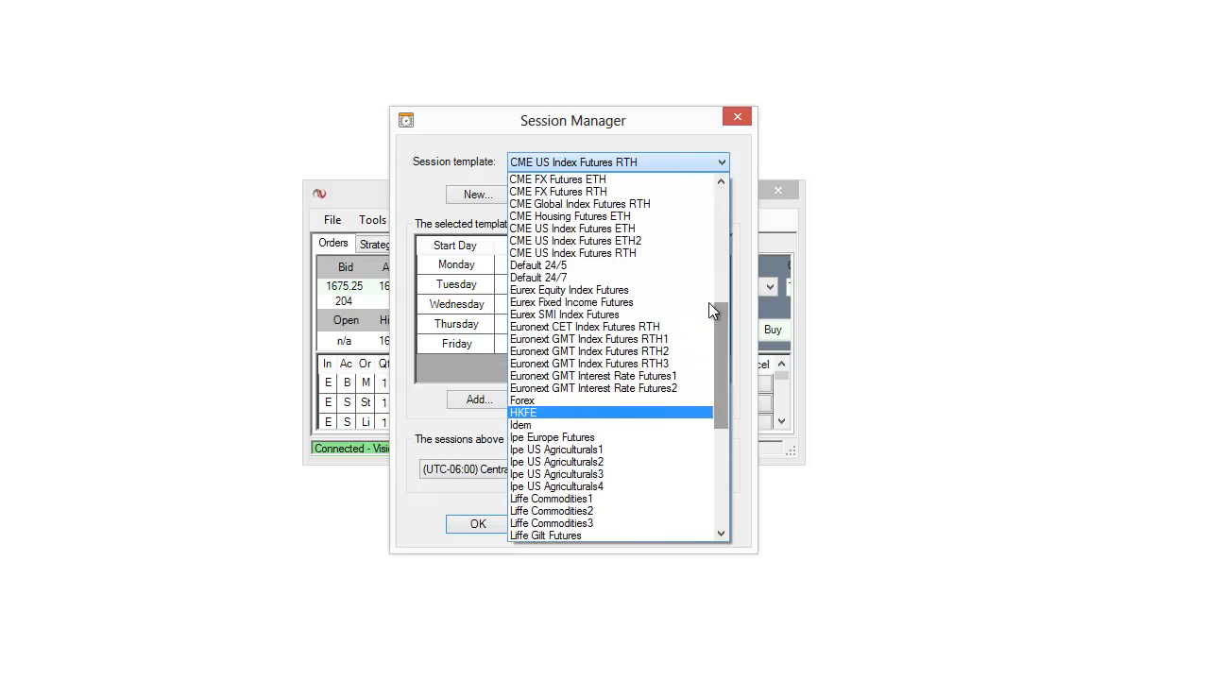
# Load the CME US Index Futures ETH template and keep it selected after reviewing its overnight sessions.
pyautogui.click(574, 241)
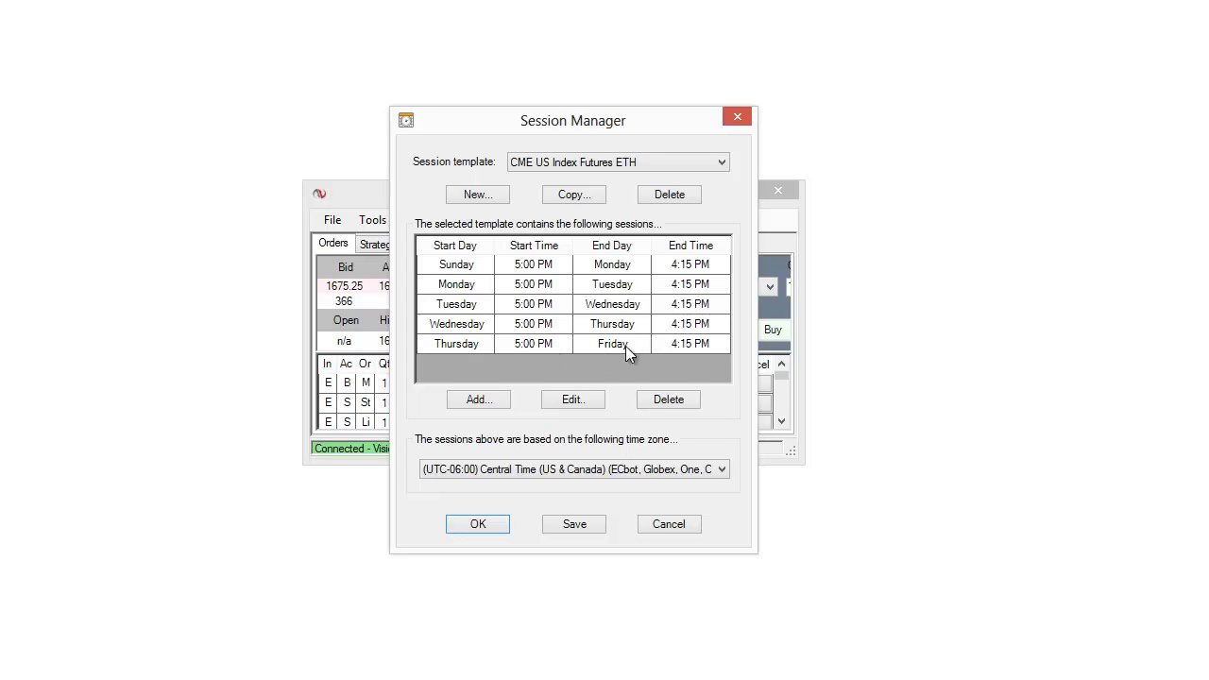
pyautogui.moveTo(536, 359)
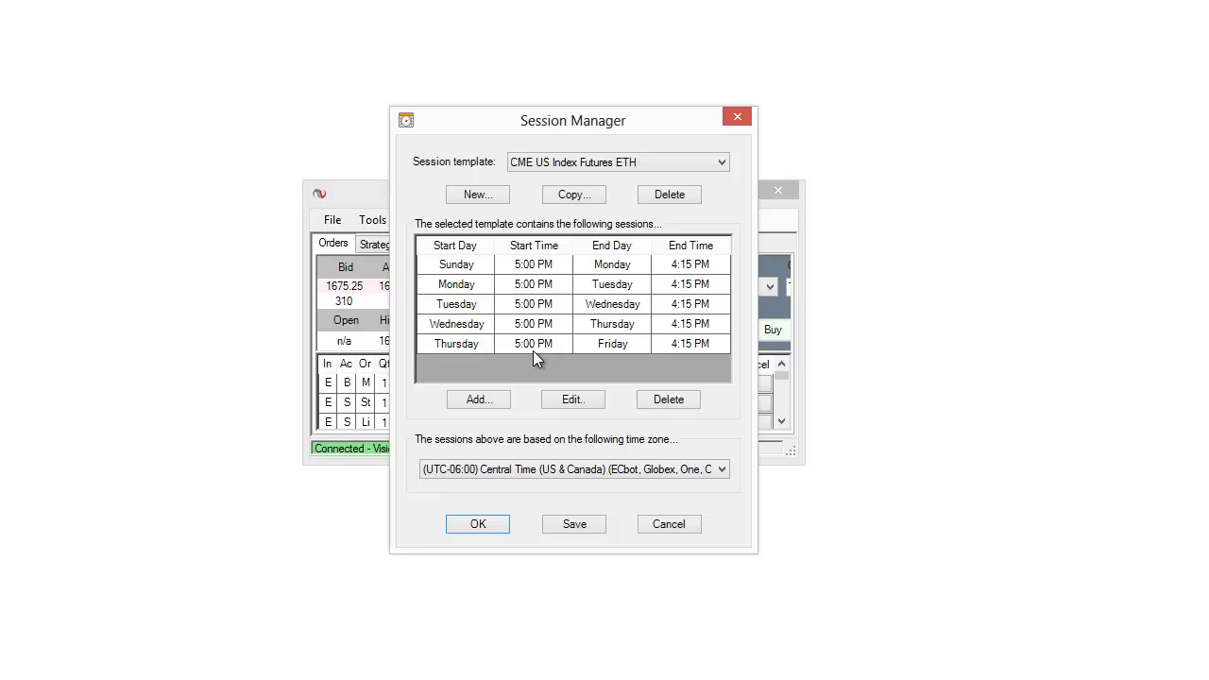
pyautogui.moveTo(714, 362)
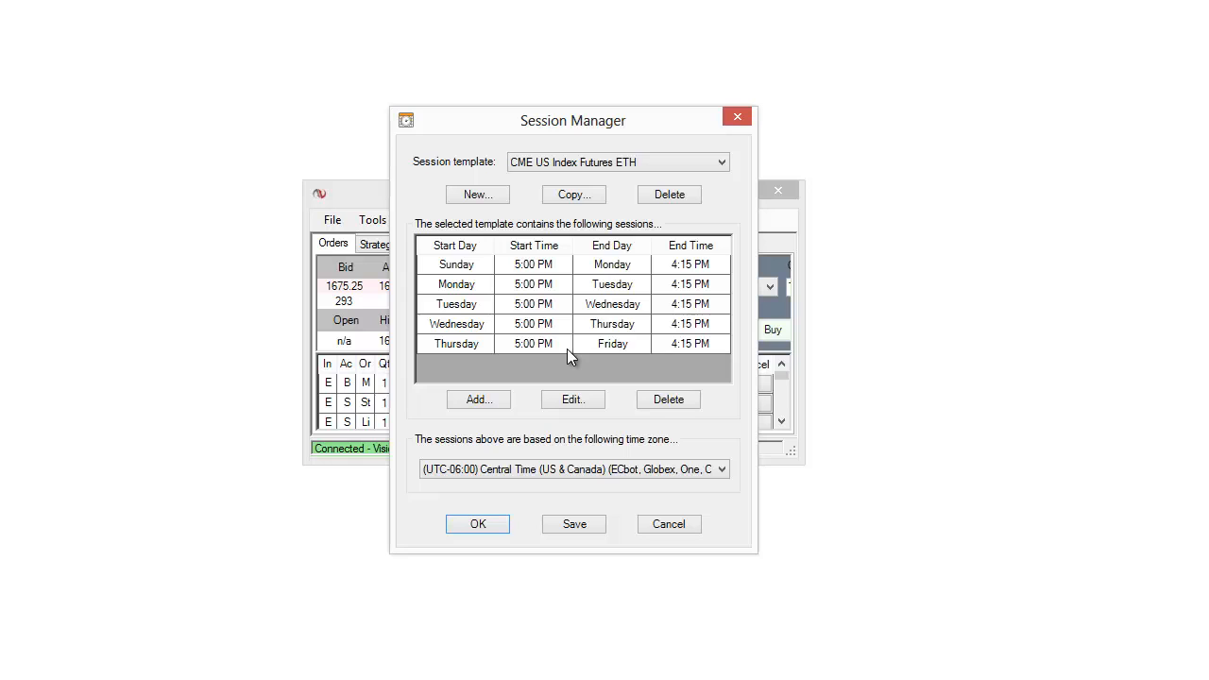
pyautogui.moveTo(575, 306)
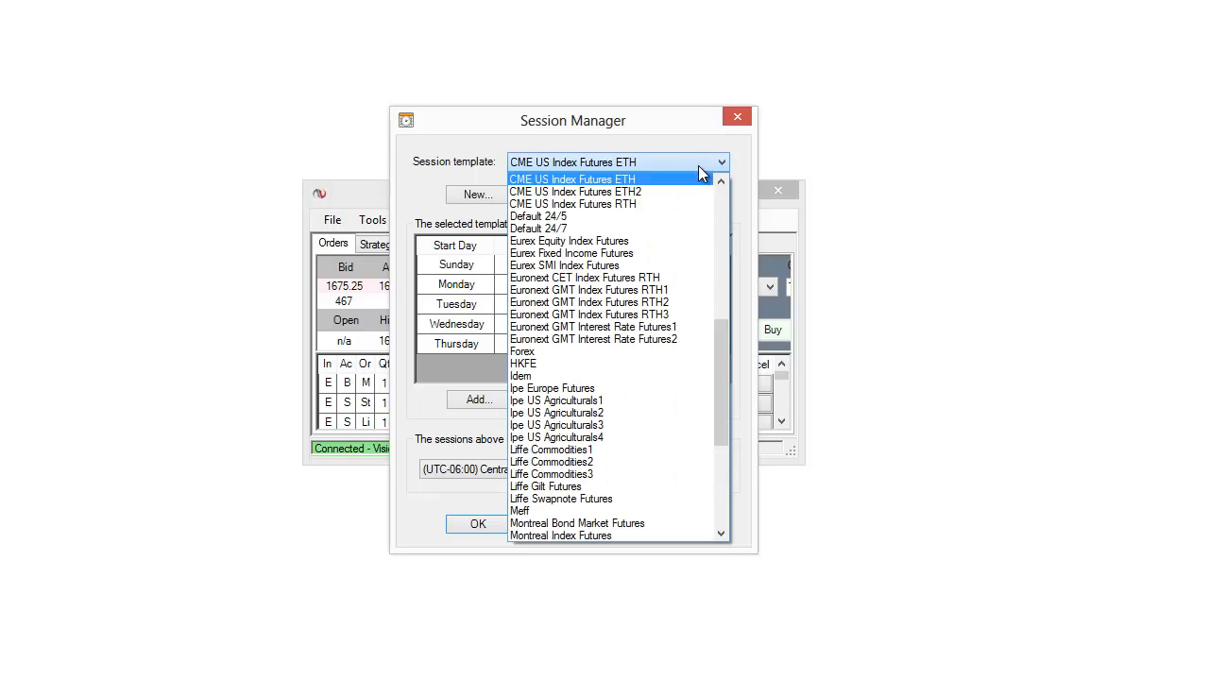
pyautogui.click(574, 178)
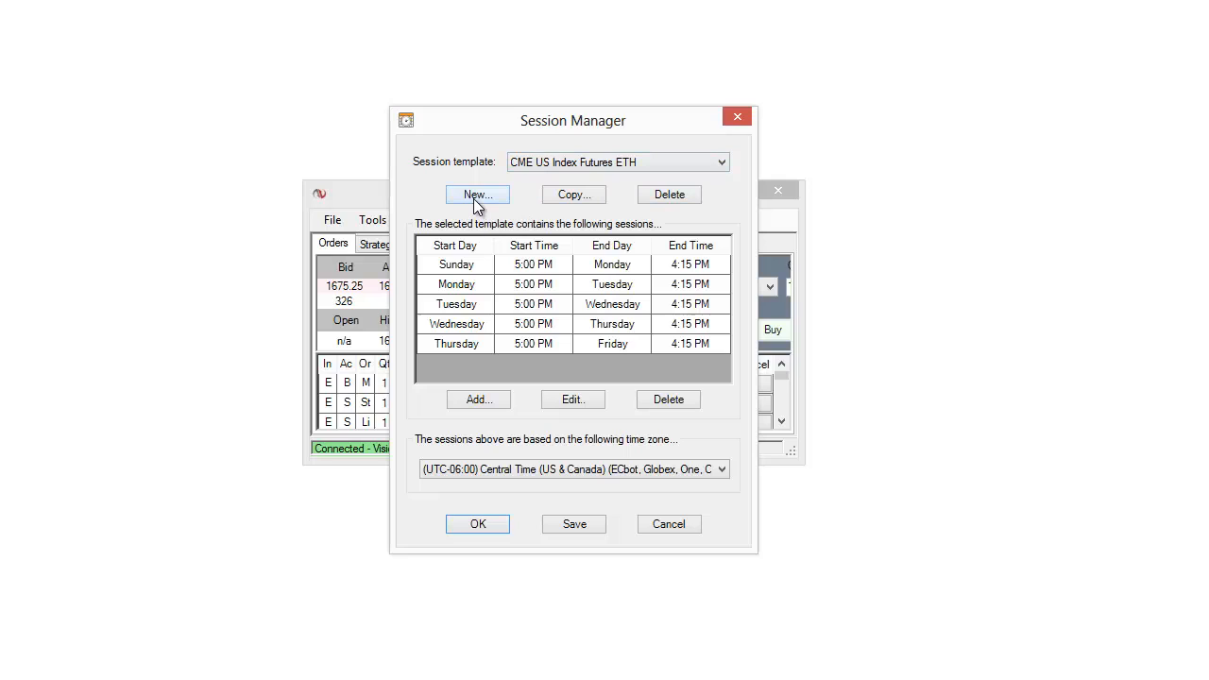
# Create a session template named NewStrategy and base it on Central Time (US & Canada).
pyautogui.click(476, 195)
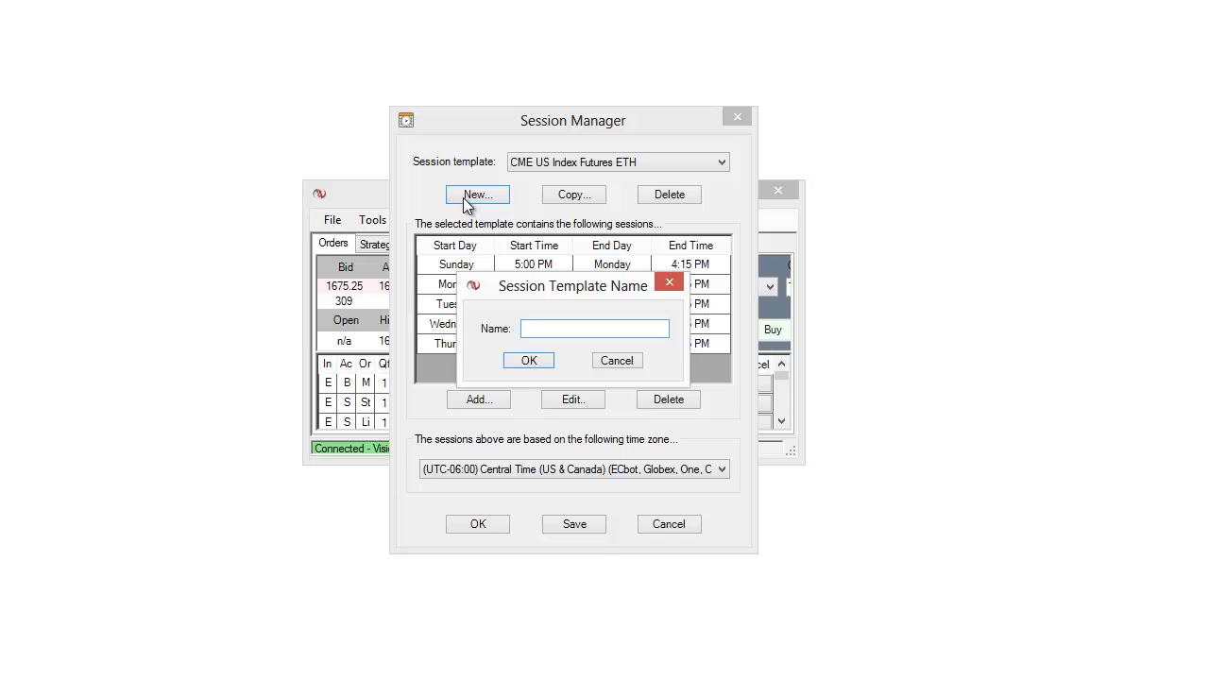
pyautogui.write('NewStrategy')
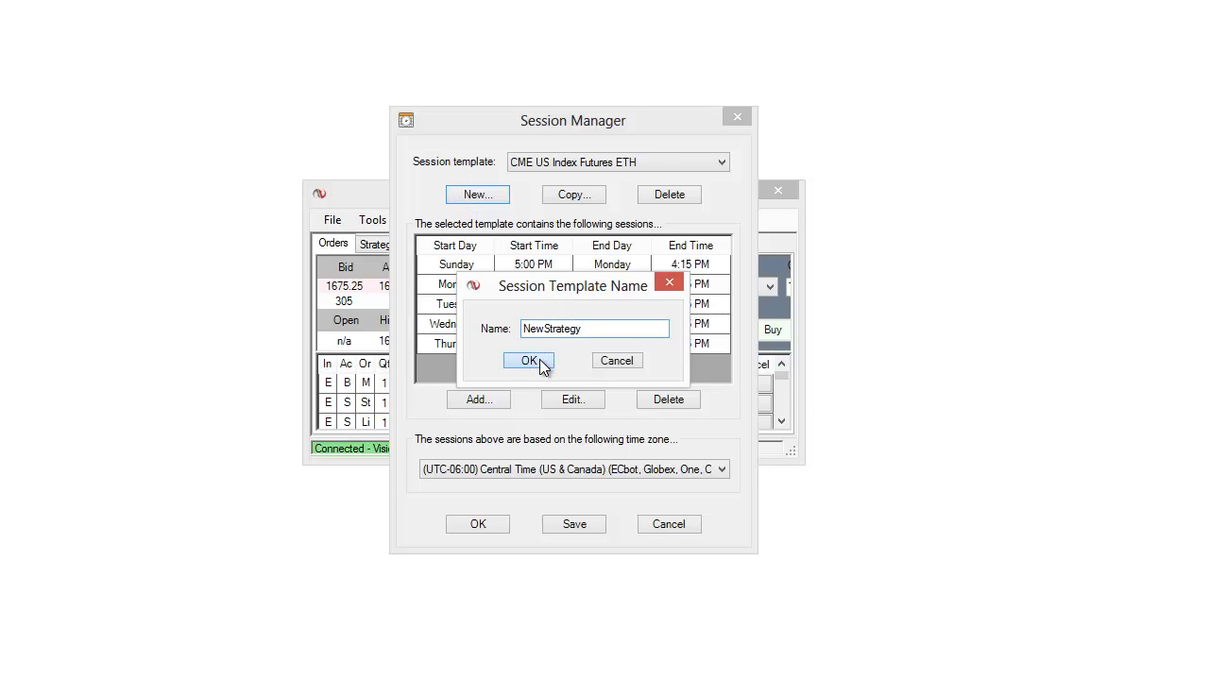
pyautogui.click(529, 361)
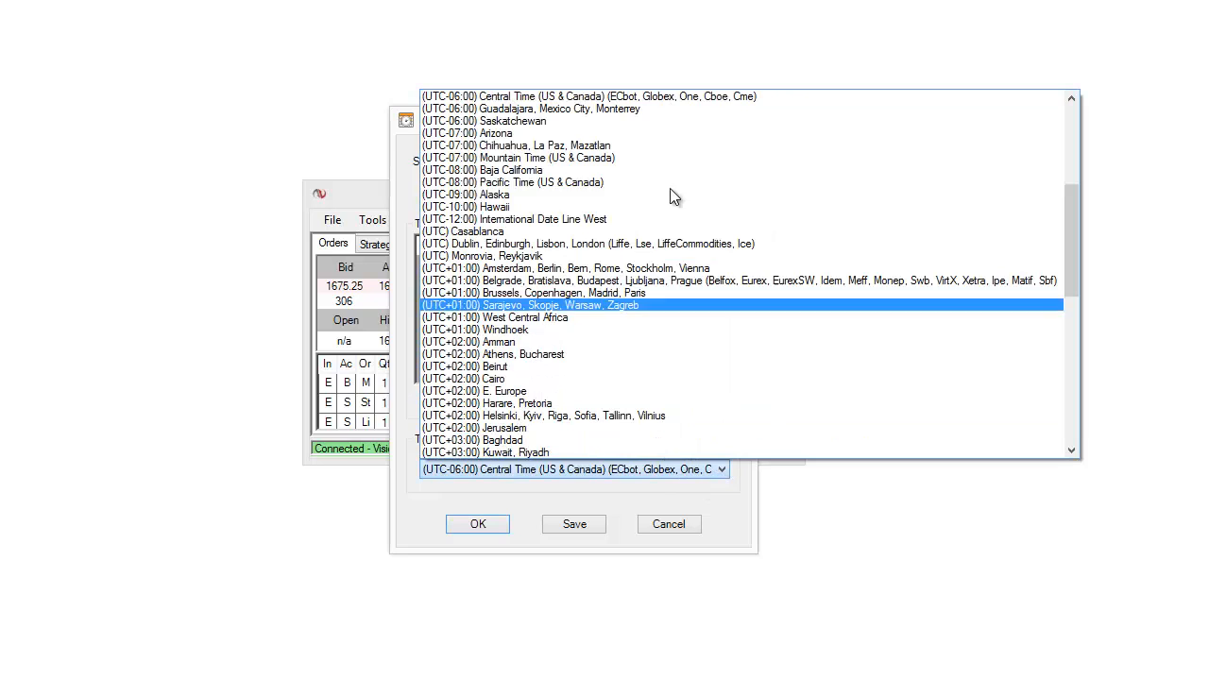
pyautogui.click(586, 95)
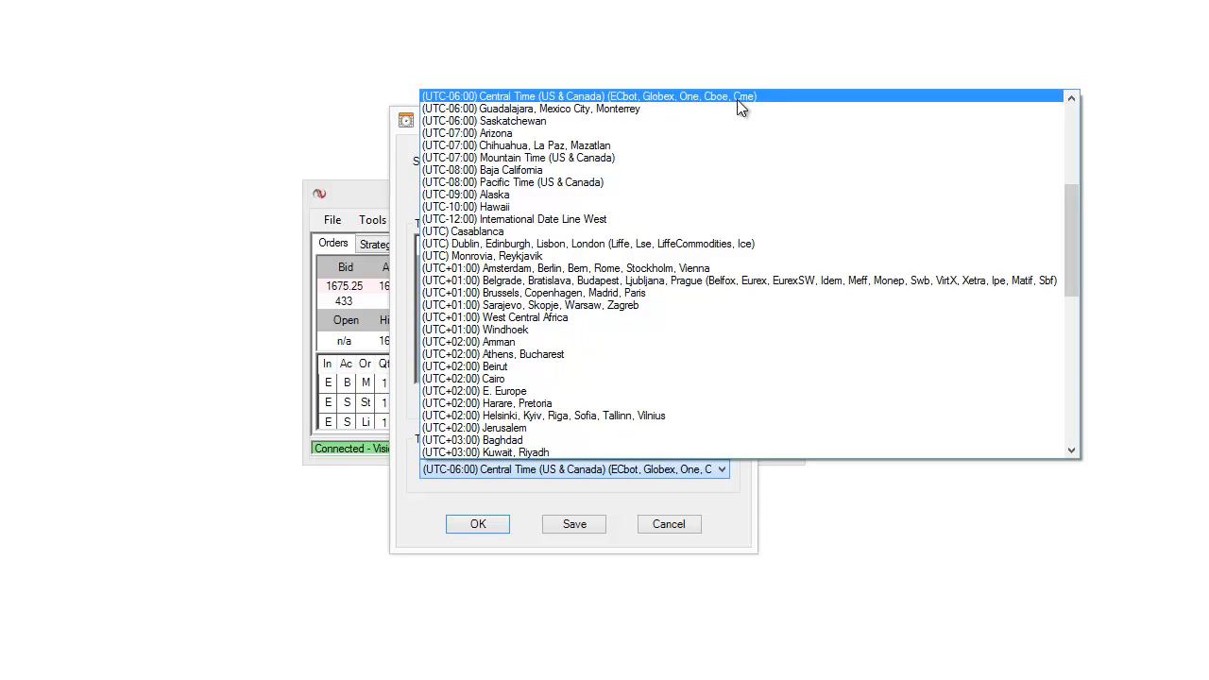
pyautogui.click(575, 95)
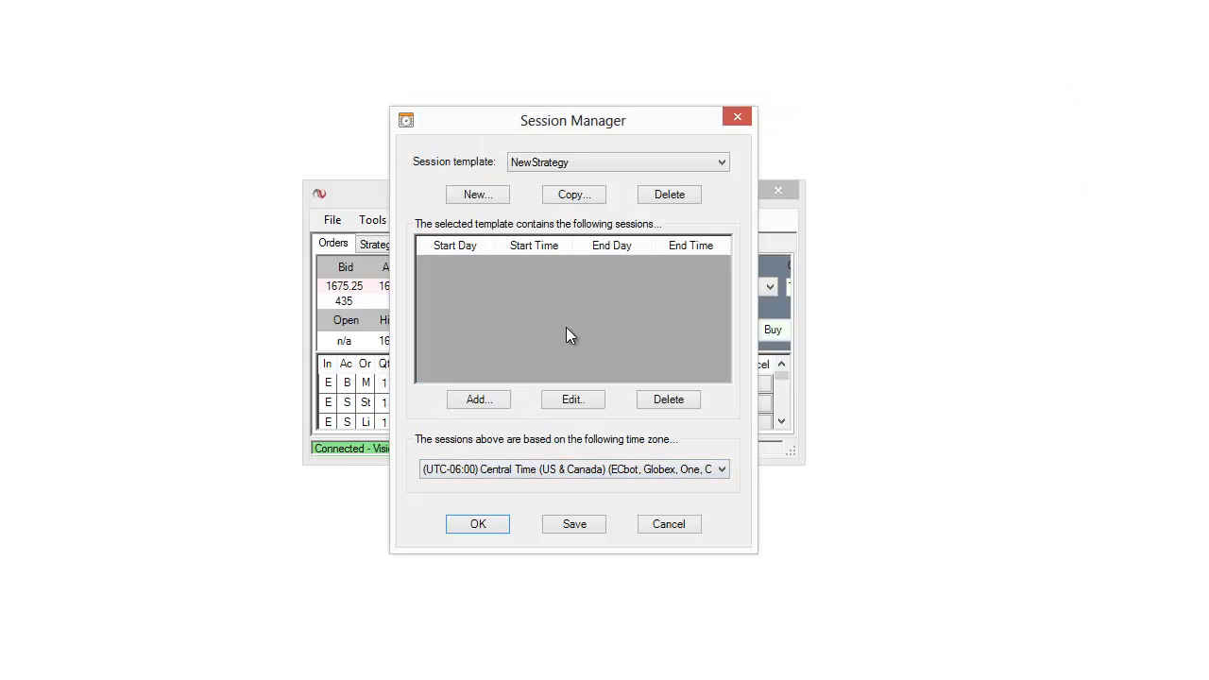
pyautogui.moveTo(546, 348)
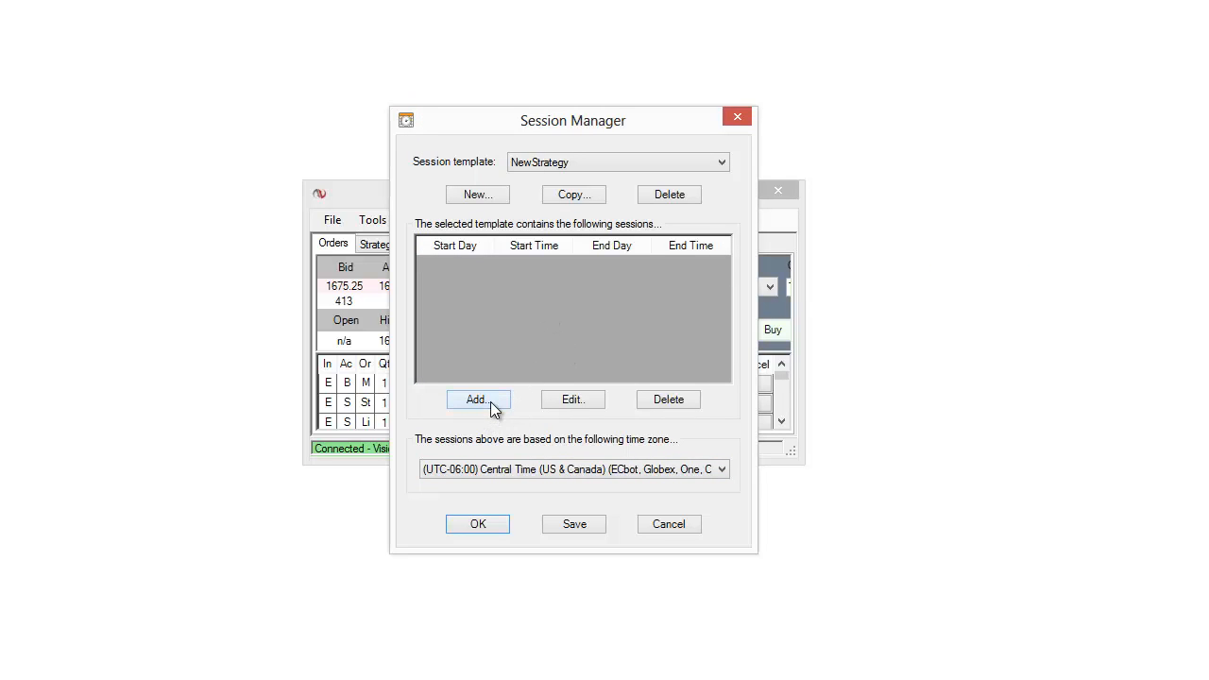
# Add a Monday 8:30–11:30 AM session to NewStrategy and begin defining the next one.
pyautogui.click(476, 398)
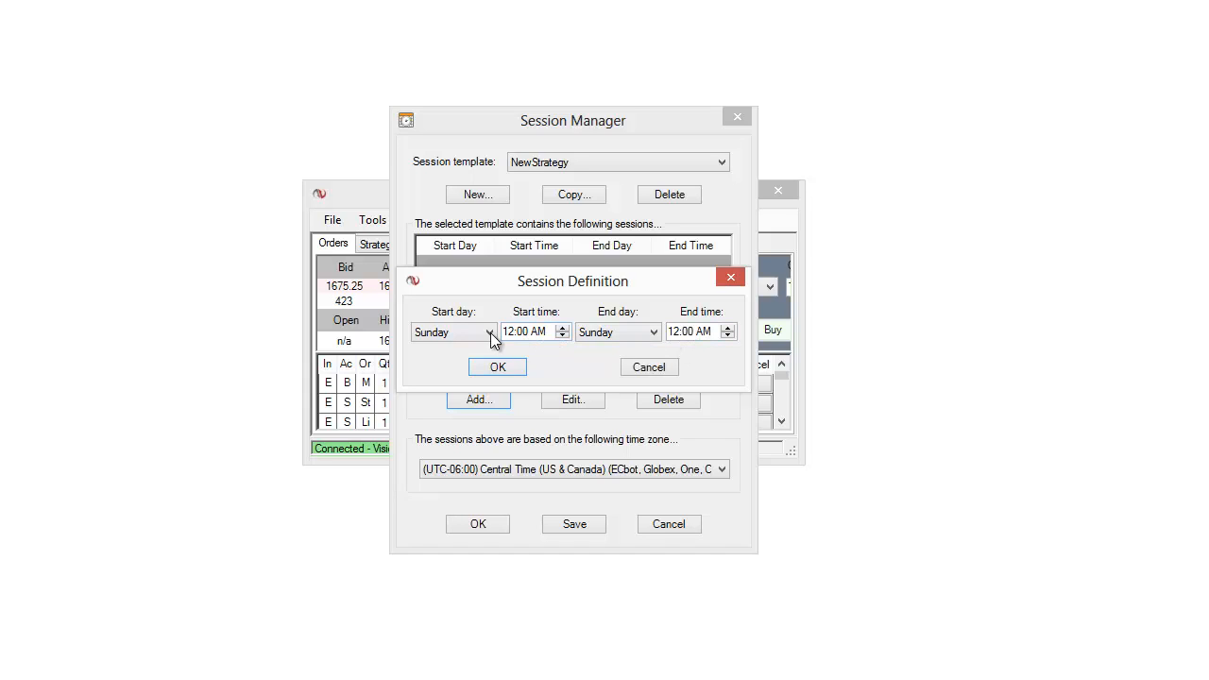
pyautogui.click(488, 332)
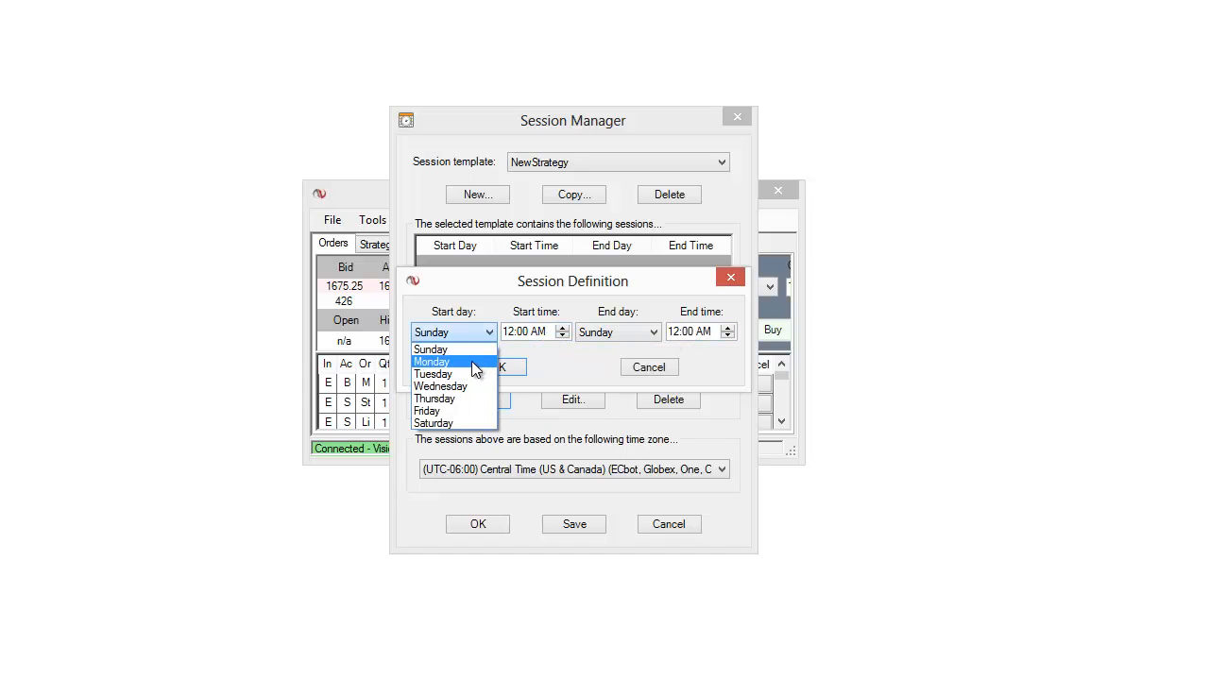
pyautogui.click(431, 363)
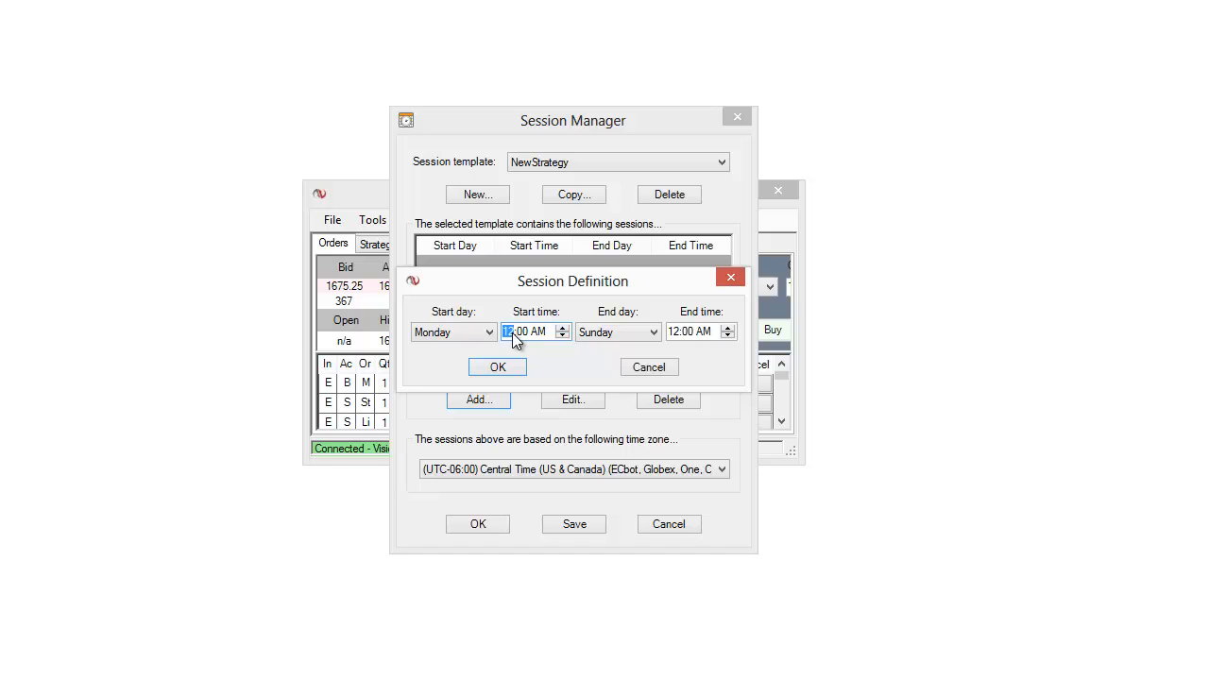
pyautogui.write('8:00 AM')
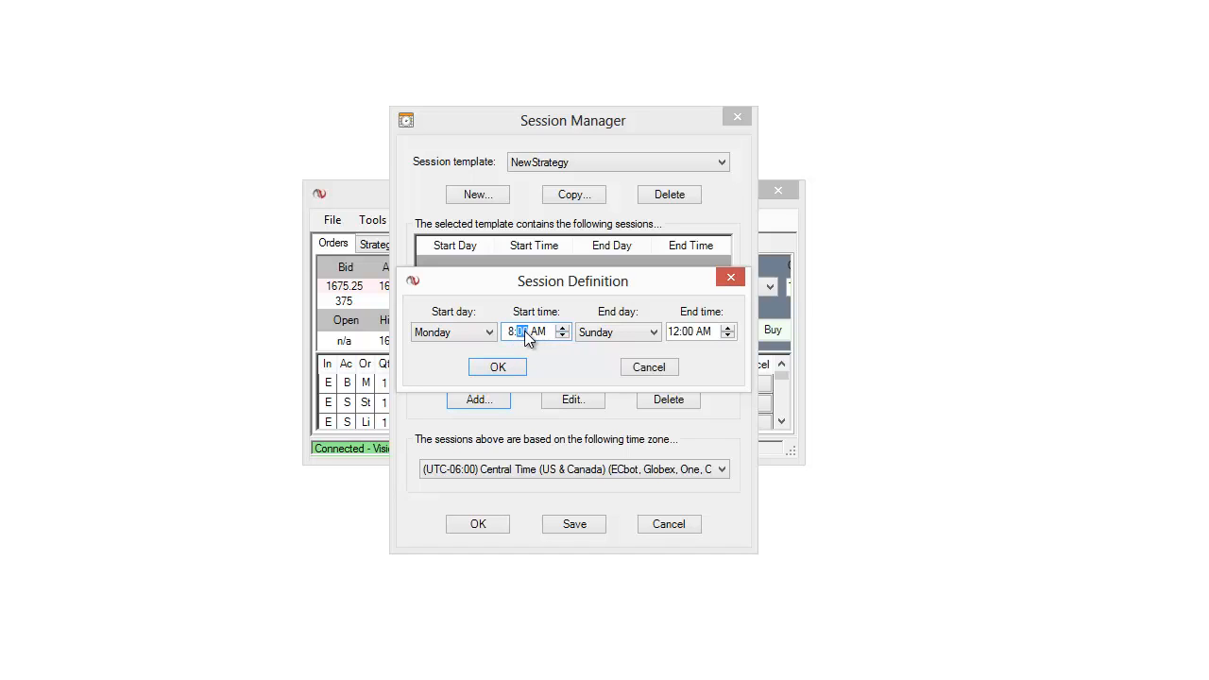
pyautogui.click(618, 333)
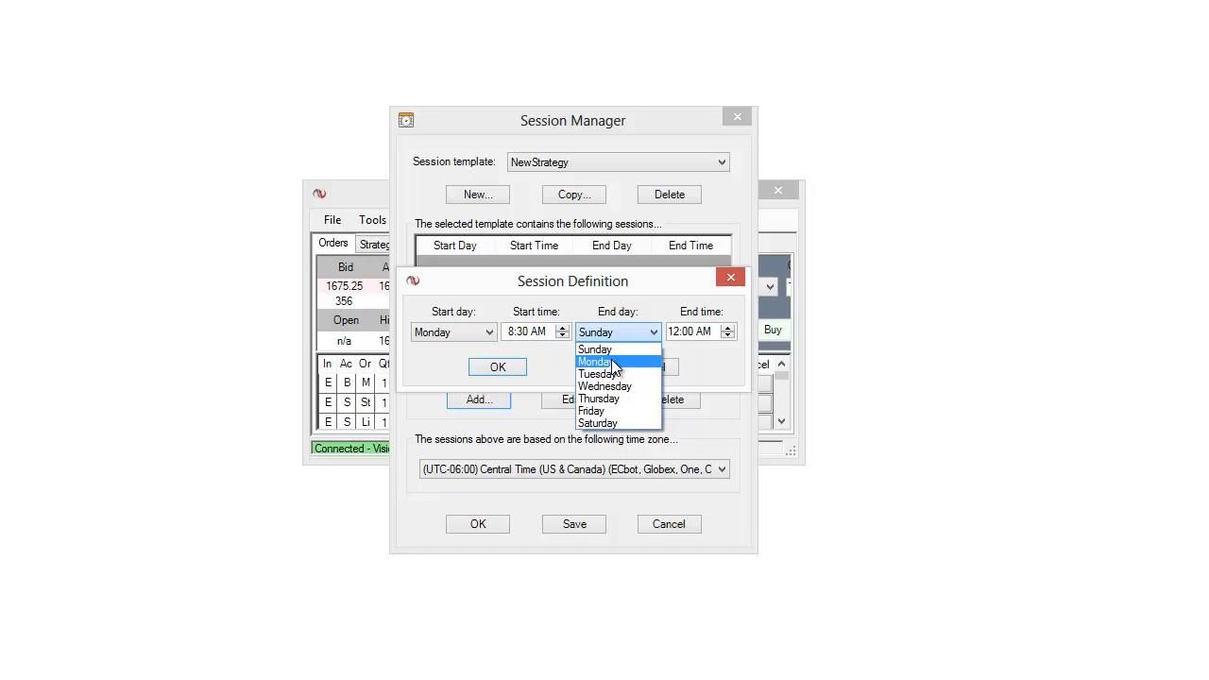
pyautogui.click(593, 362)
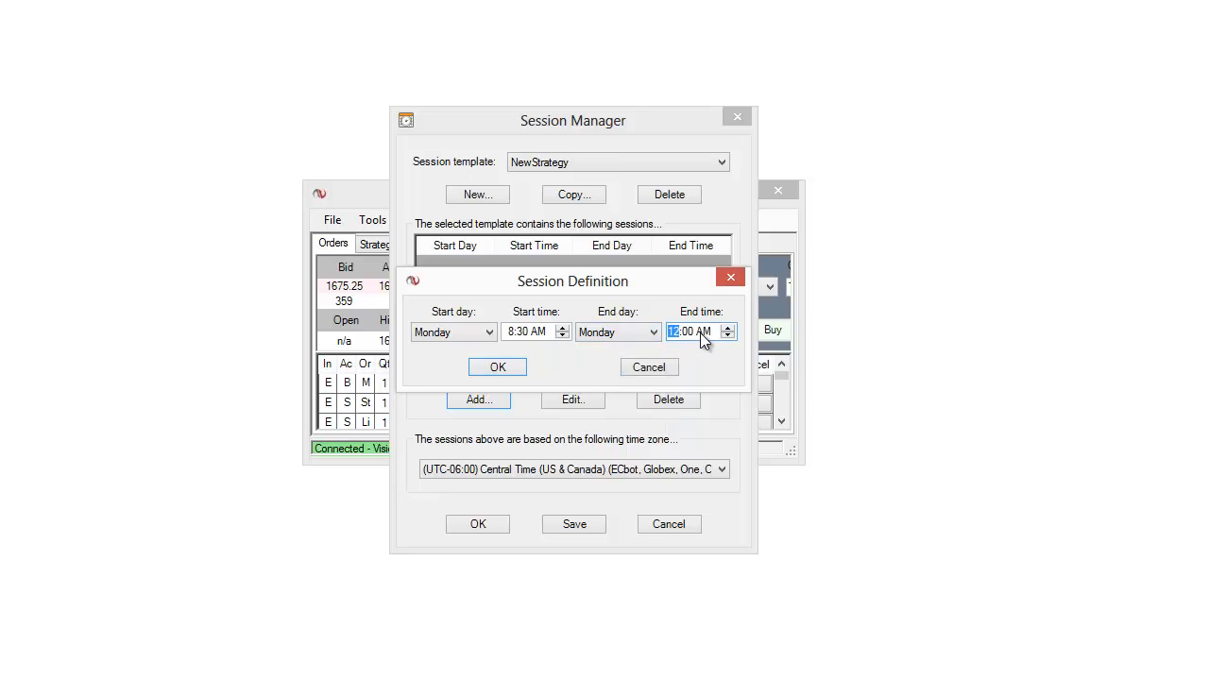
pyautogui.click(678, 333)
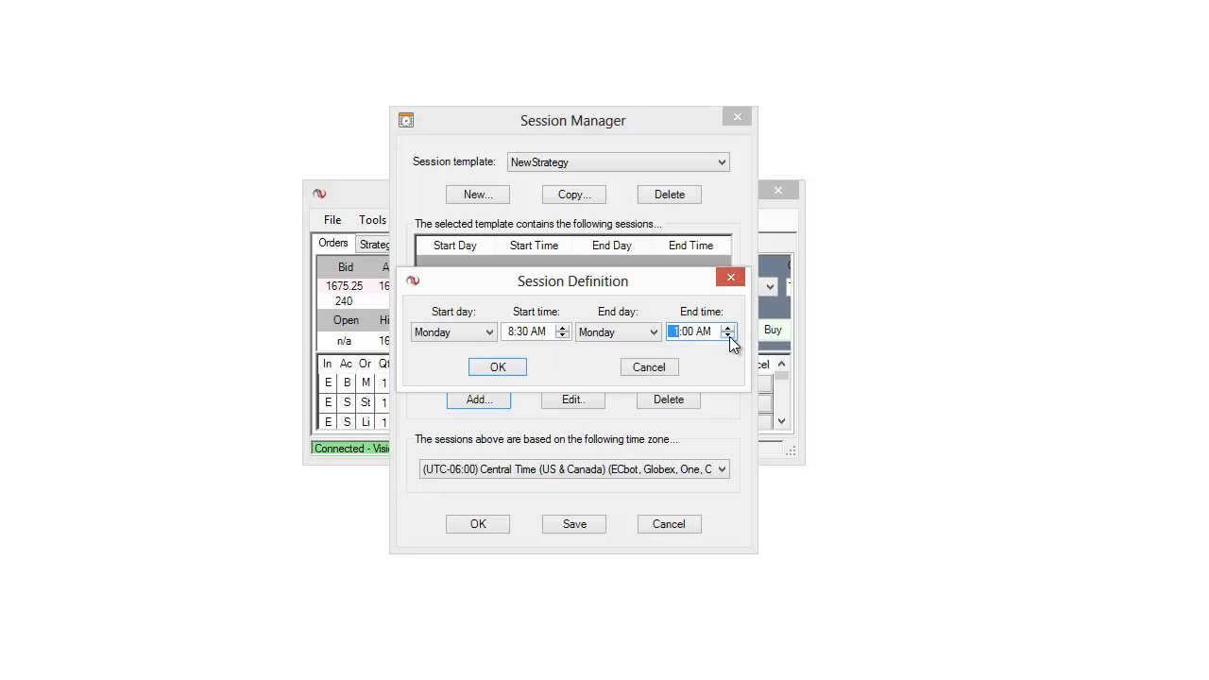
pyautogui.click(729, 329)
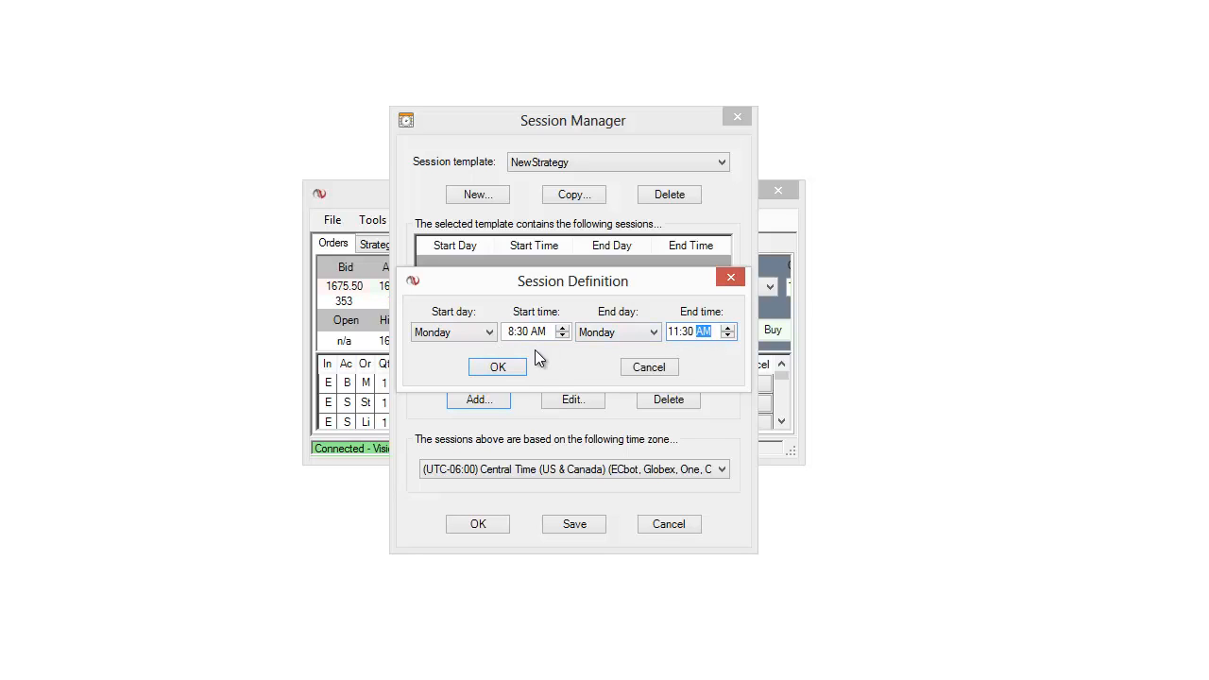
pyautogui.click(499, 367)
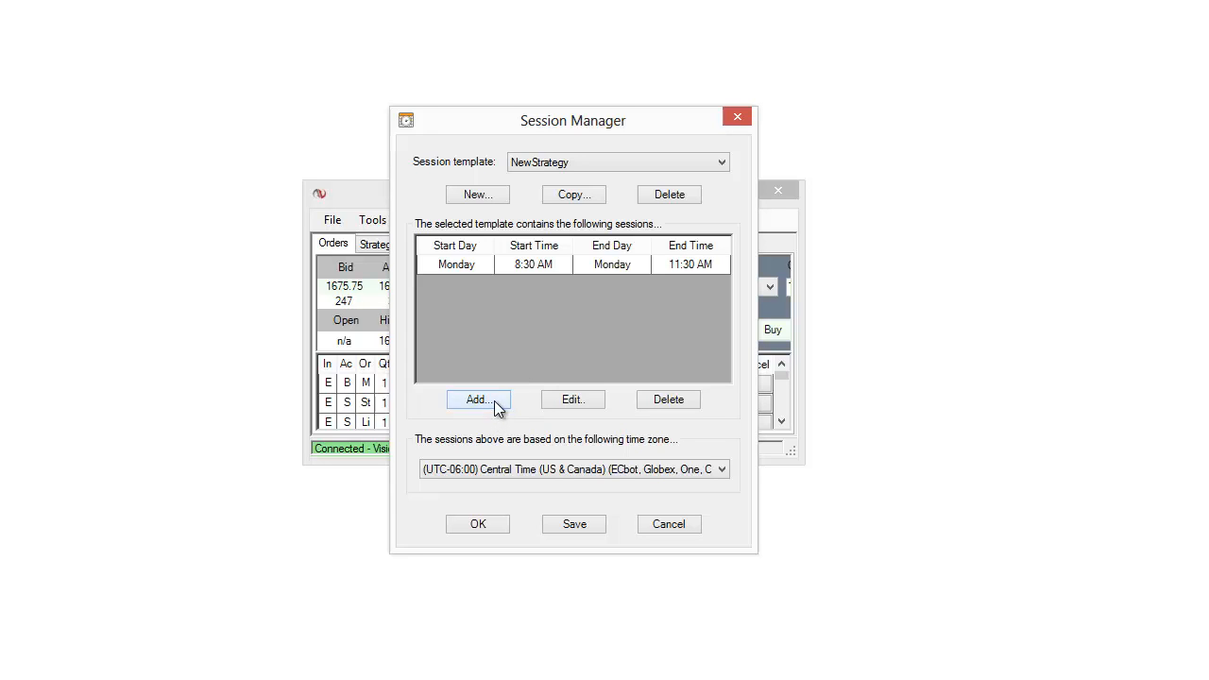
pyautogui.click(476, 399)
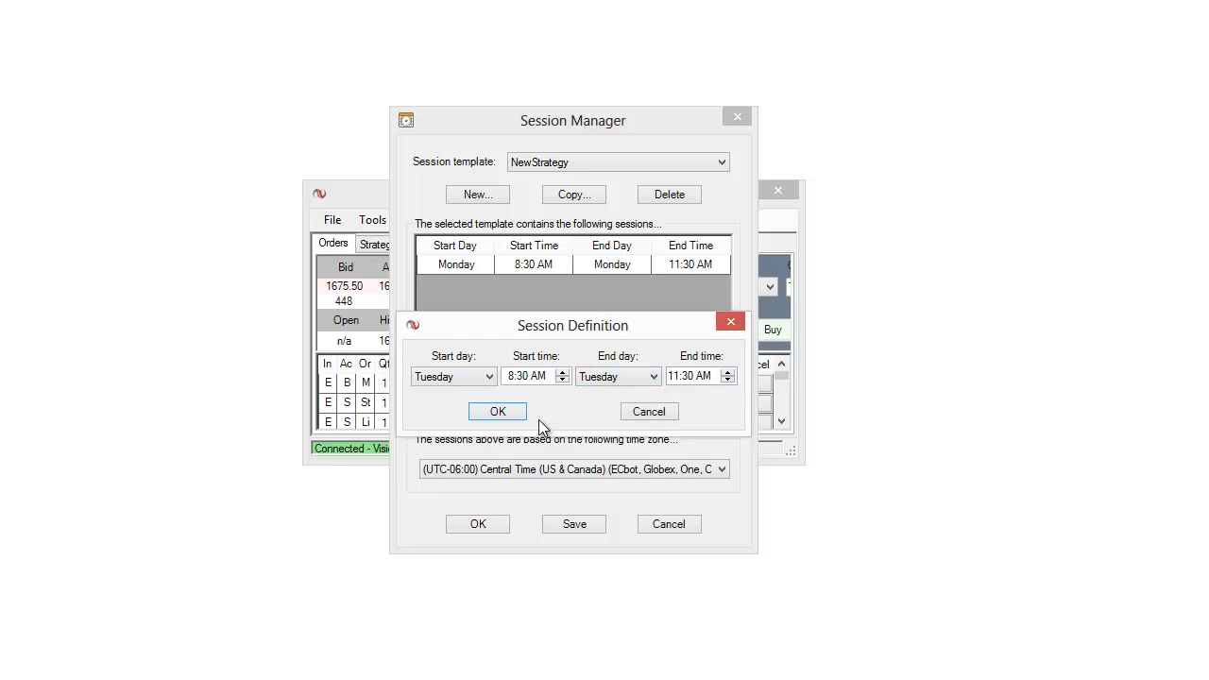
# Confirm the Tuesday 8:30–11:30 AM session and start a Wednesday one.
pyautogui.click(499, 412)
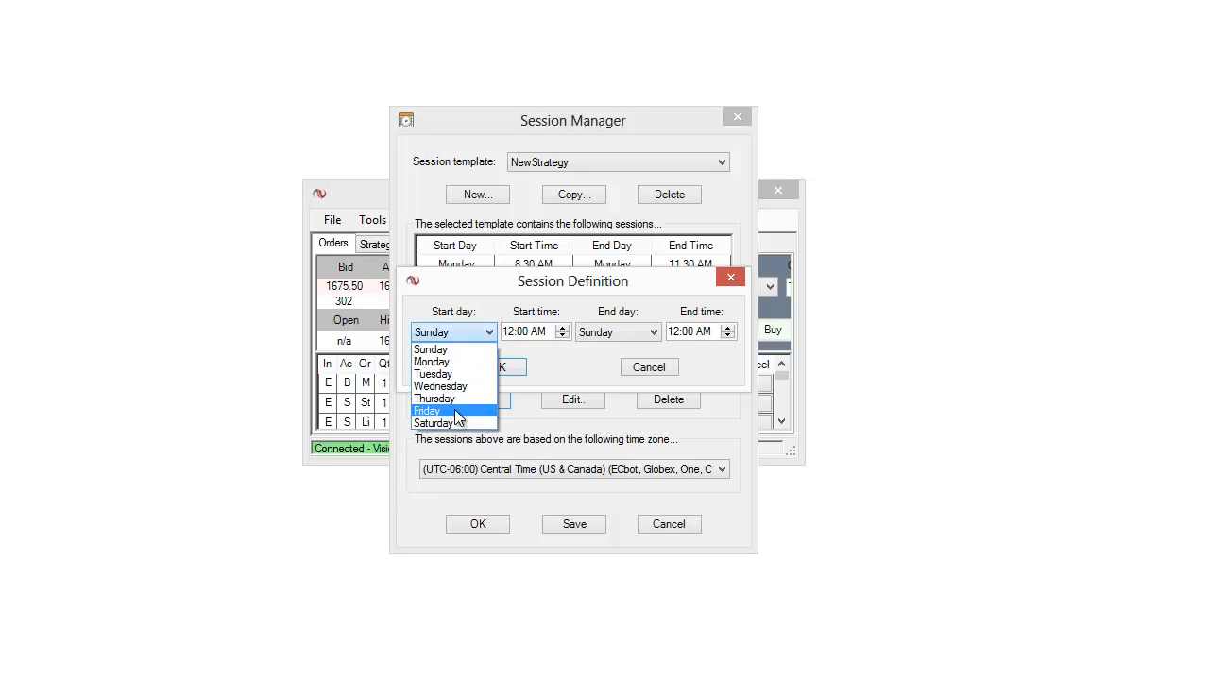
pyautogui.click(441, 385)
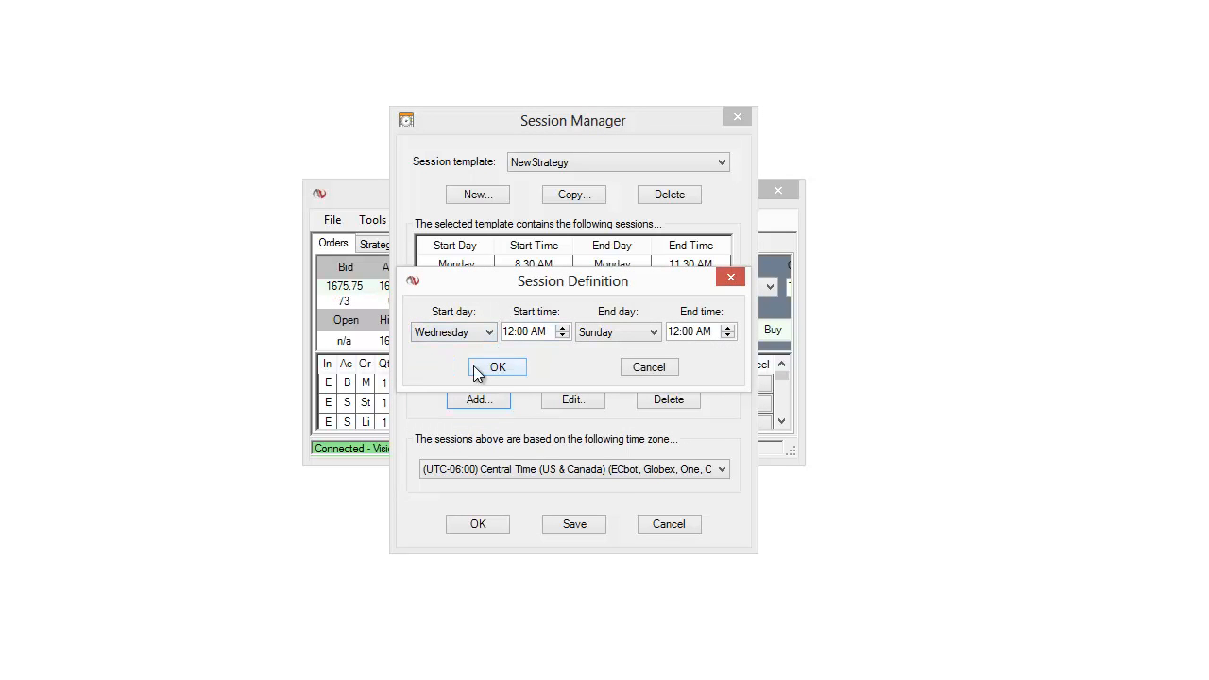
pyautogui.click(529, 332)
pyautogui.write('8')
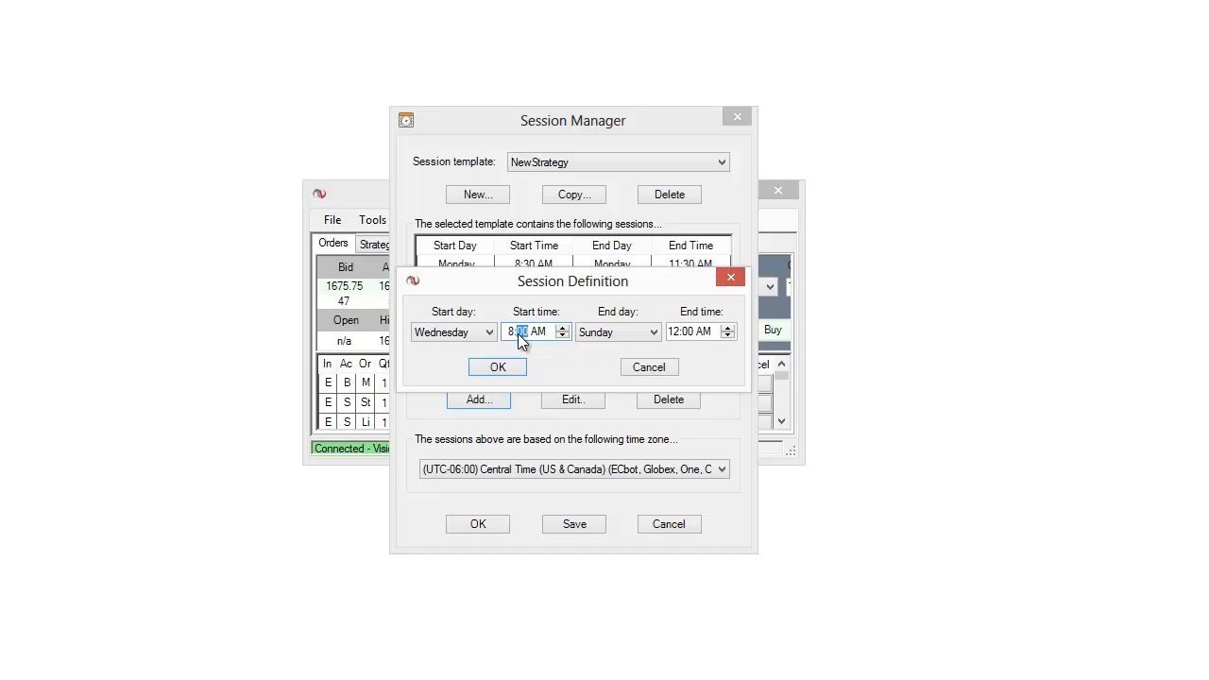
# Finish the Wednesday session ending Wednesday at 11:30 AM and confirm it.
pyautogui.click(617, 332)
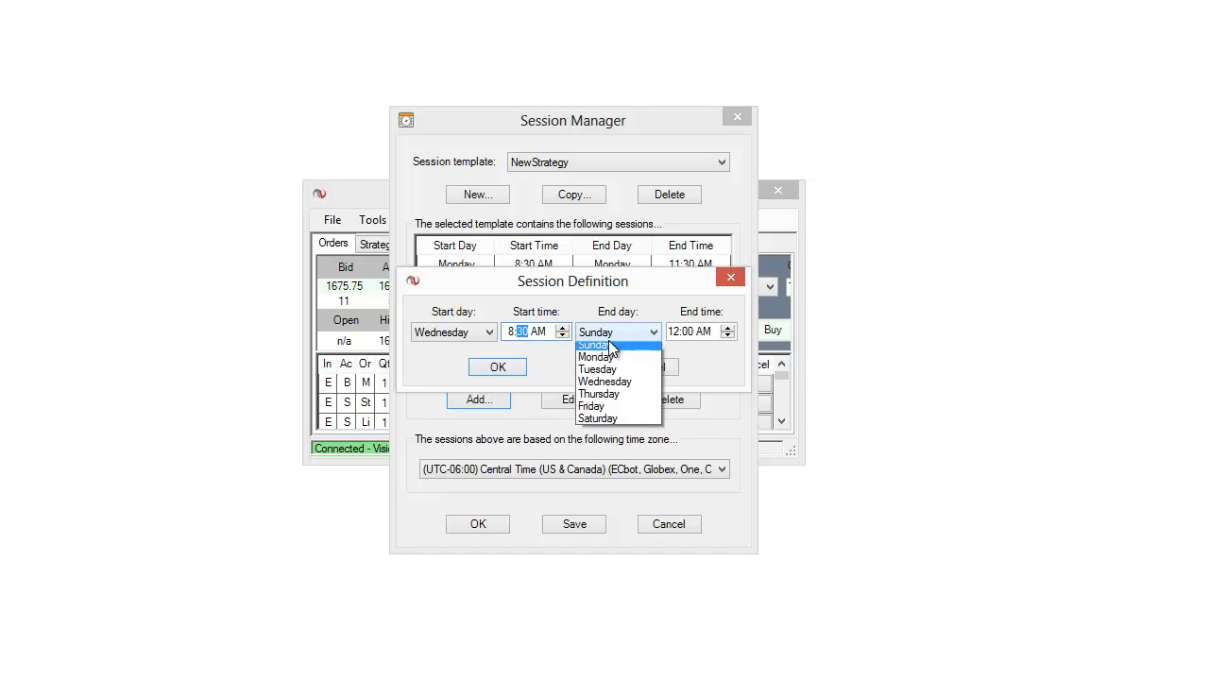
pyautogui.click(605, 382)
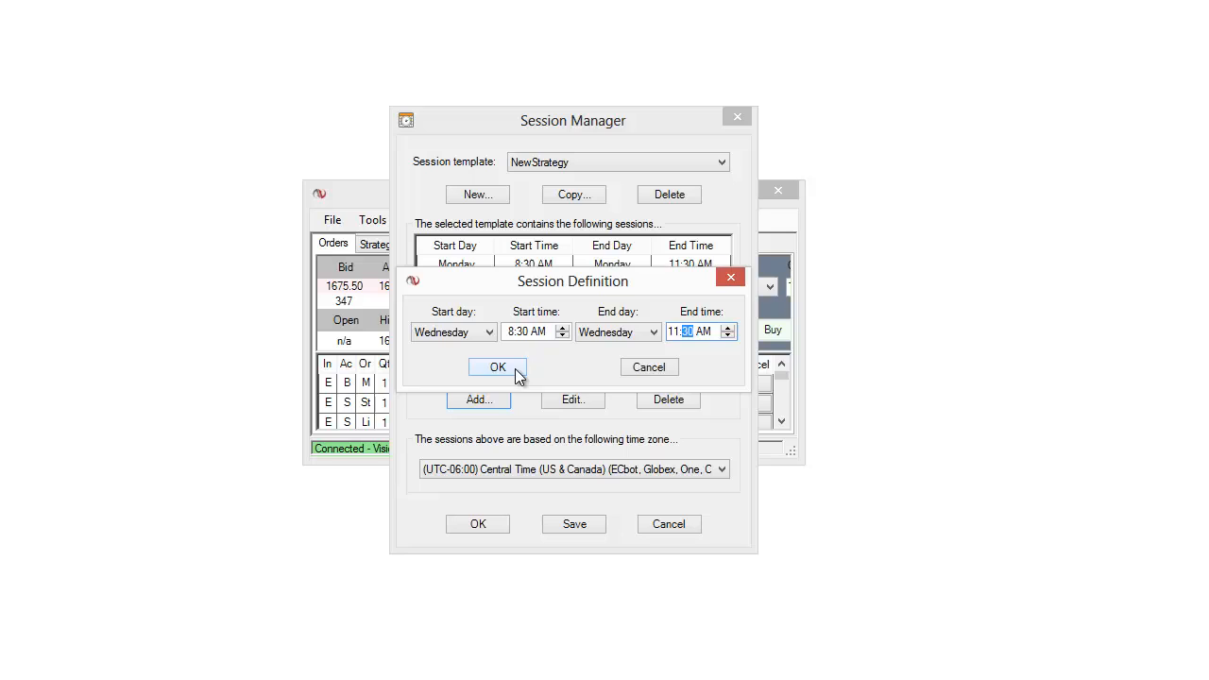
pyautogui.click(498, 367)
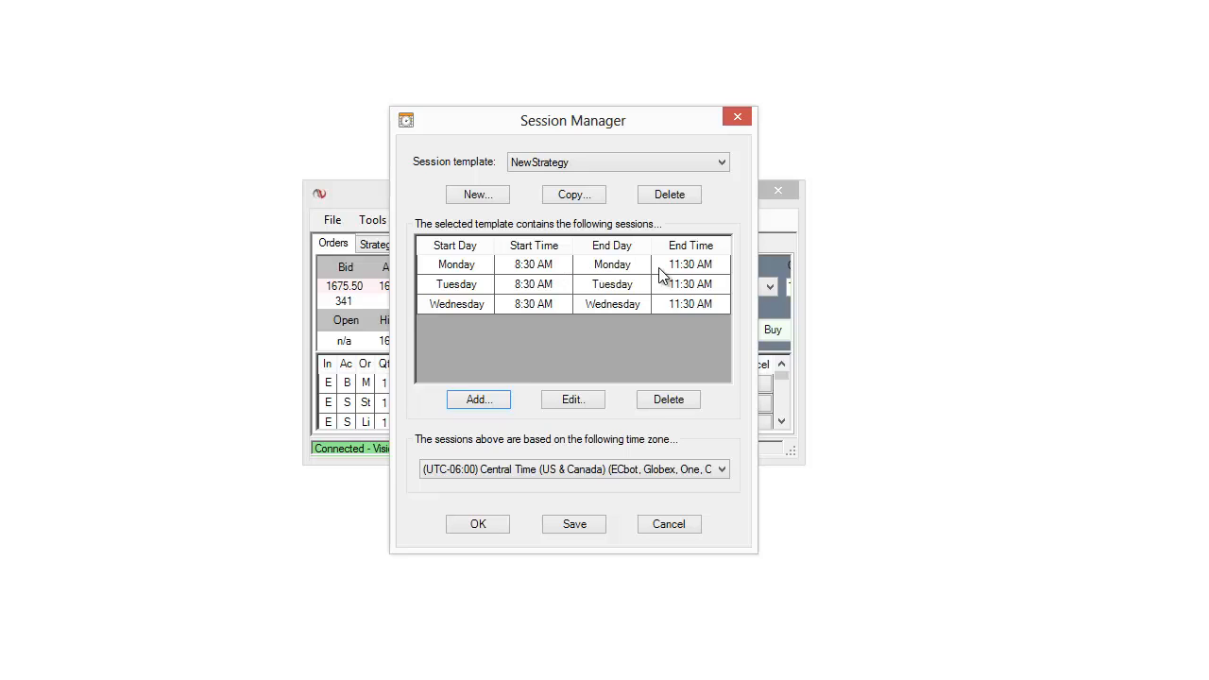
pyautogui.moveTo(540, 301)
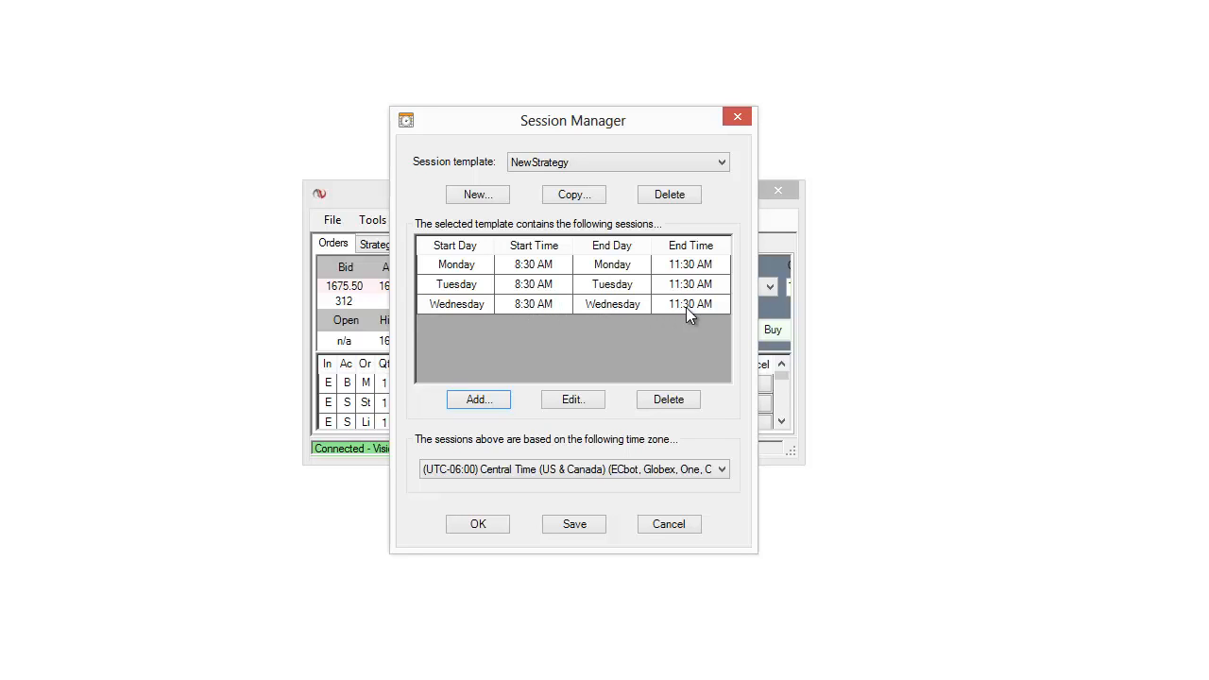
# Edit the Wednesday session to end at 12:30 PM and keep its row selected.
pyautogui.click(574, 469)
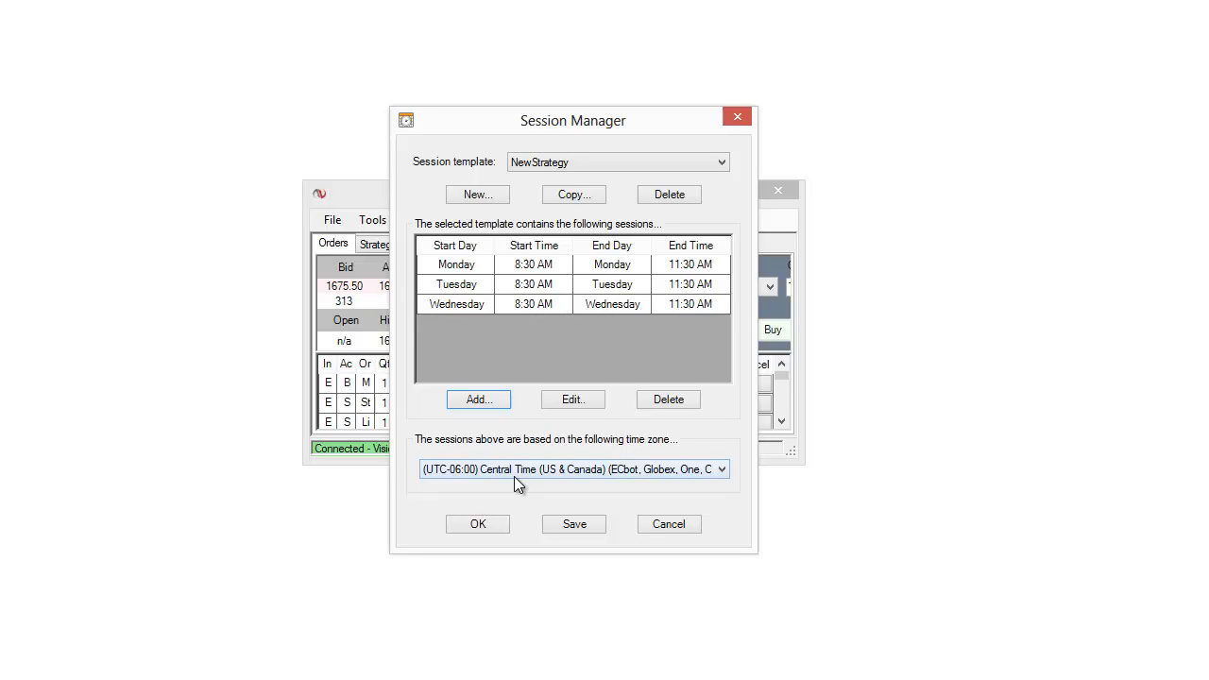
pyautogui.moveTo(532, 57)
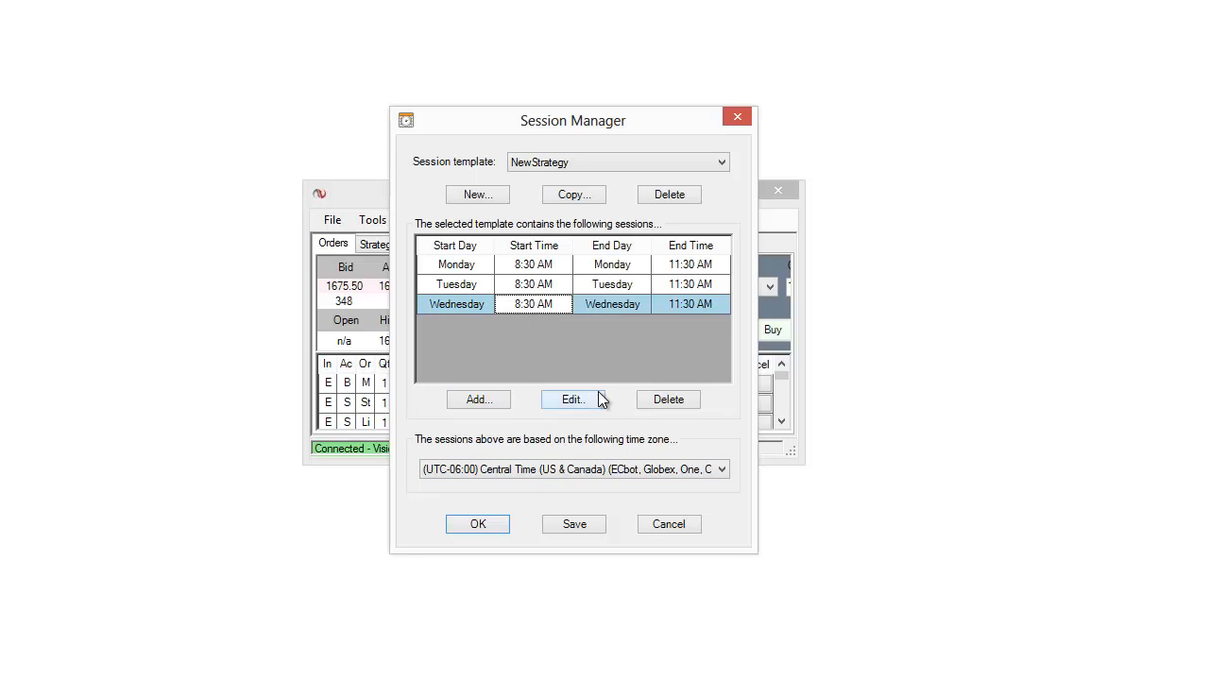
pyautogui.click(570, 398)
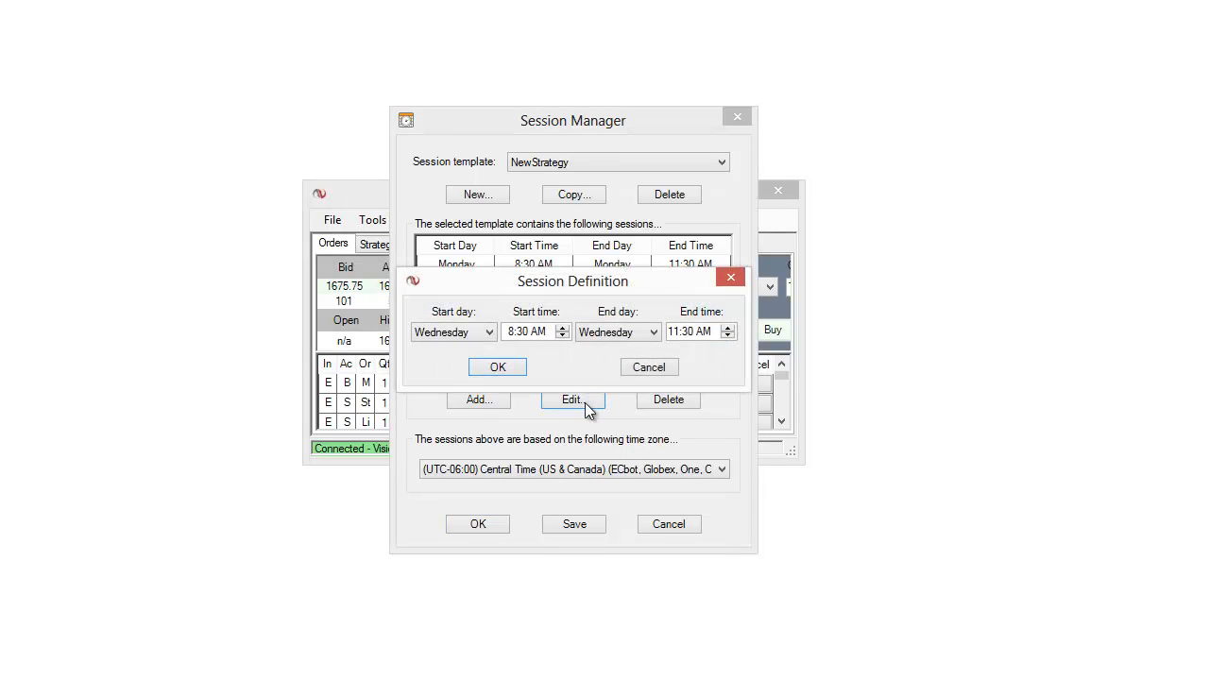
pyautogui.click(690, 332)
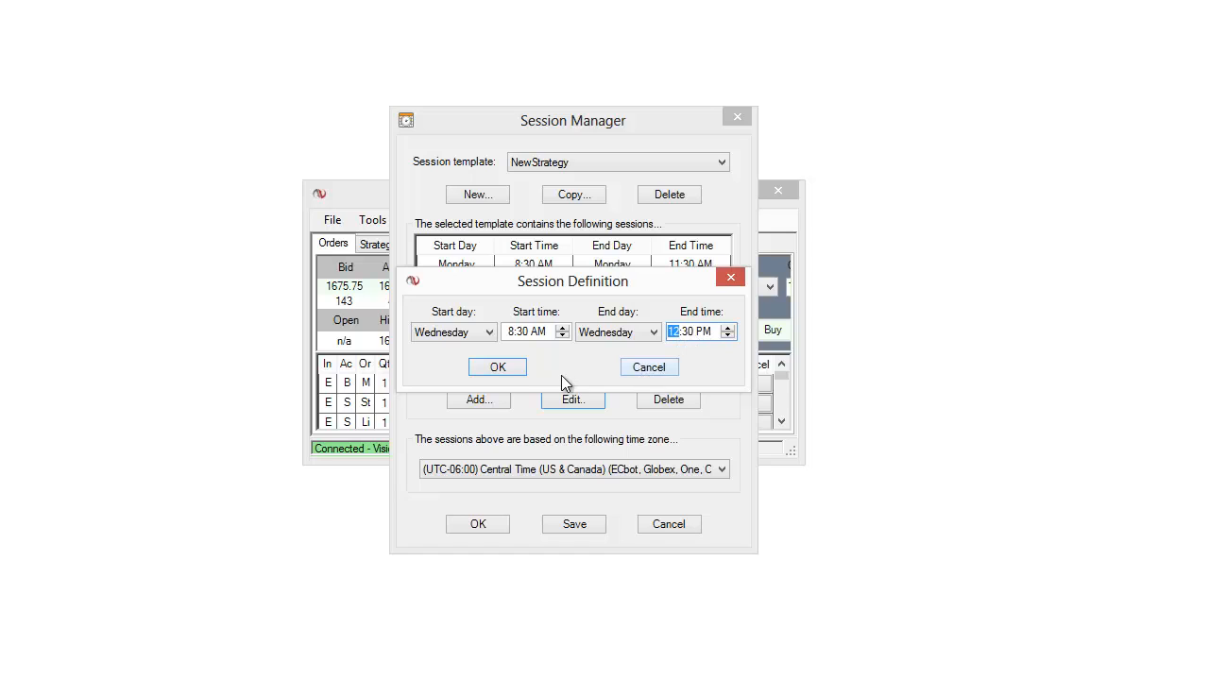
pyautogui.click(499, 367)
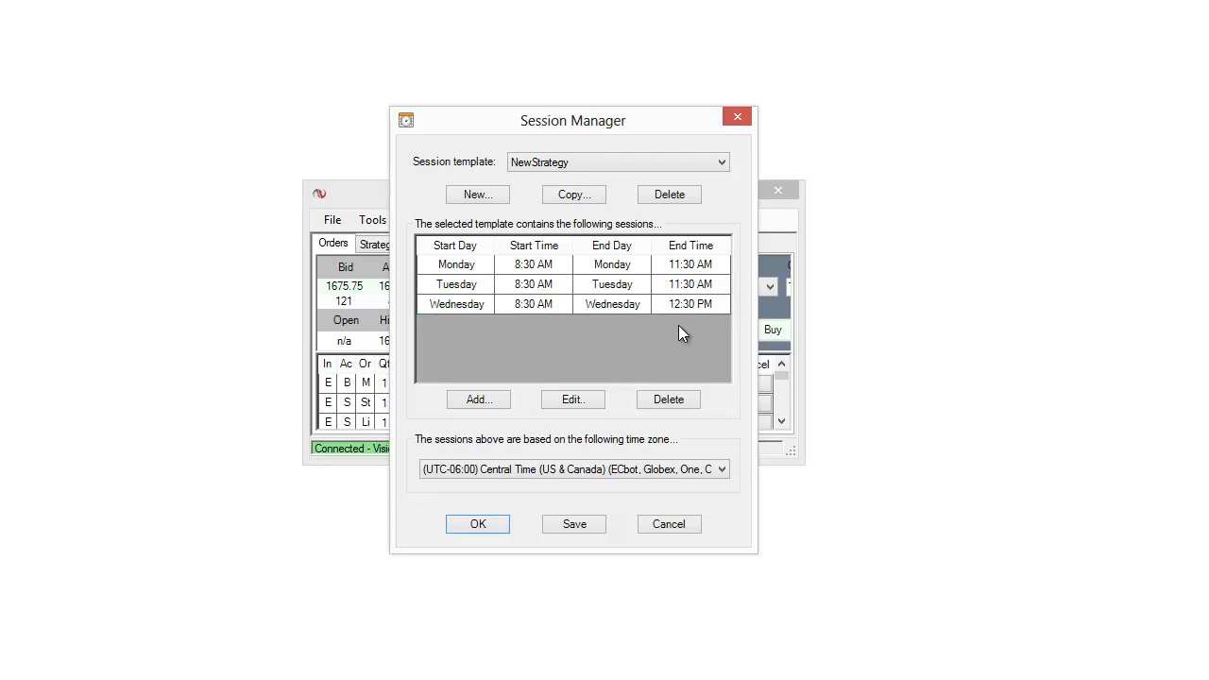
pyautogui.click(457, 302)
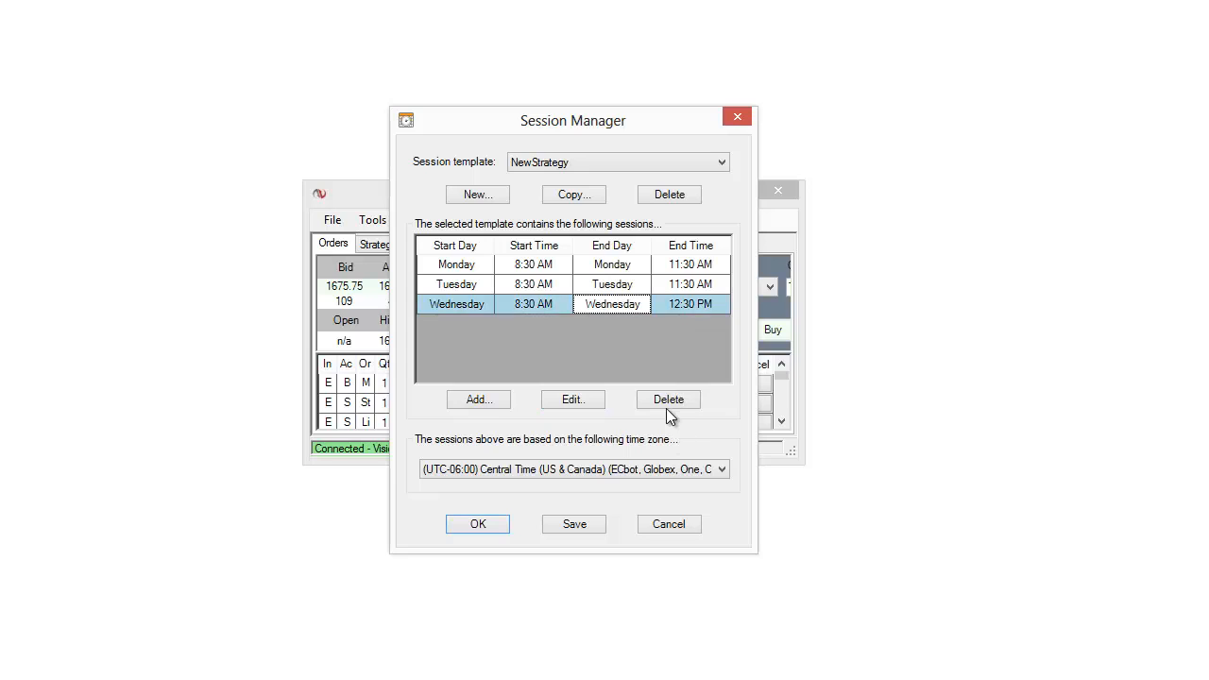
# Delete the Wednesday session, leaving Monday and Tuesday in NewStrategy.
pyautogui.click(669, 398)
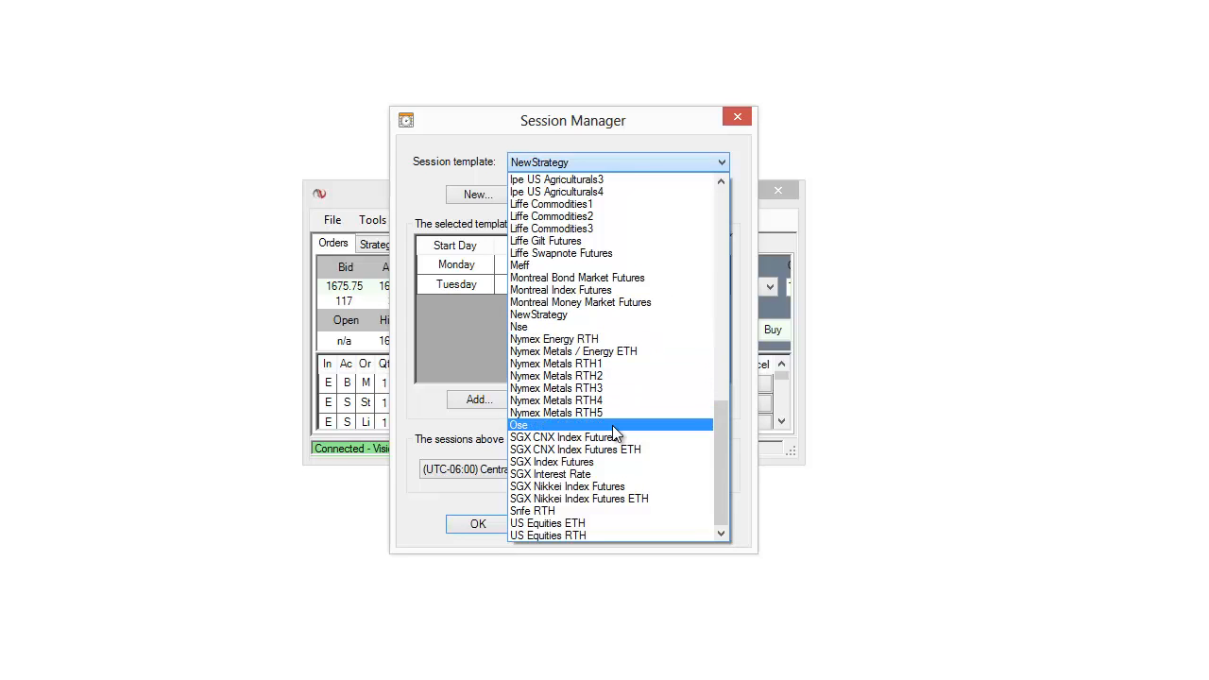
# Switch to the US Equities ETH template with its Eastern Time sessions.
pyautogui.click(548, 523)
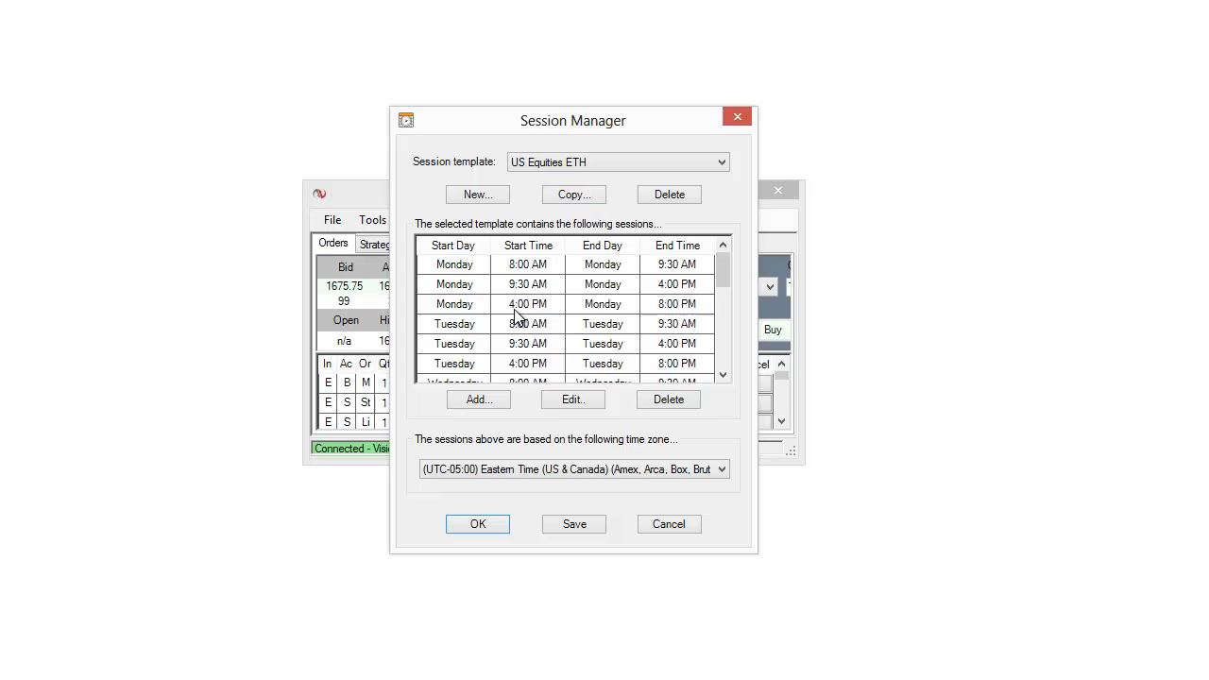
pyautogui.moveTo(587, 498)
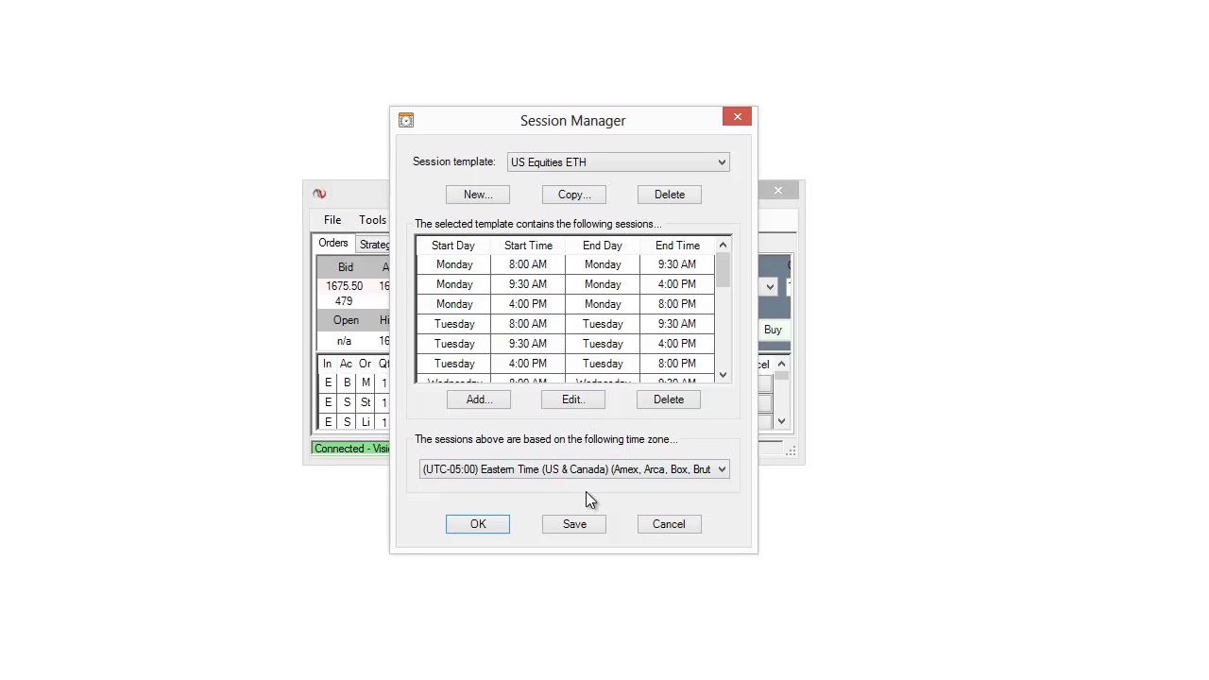